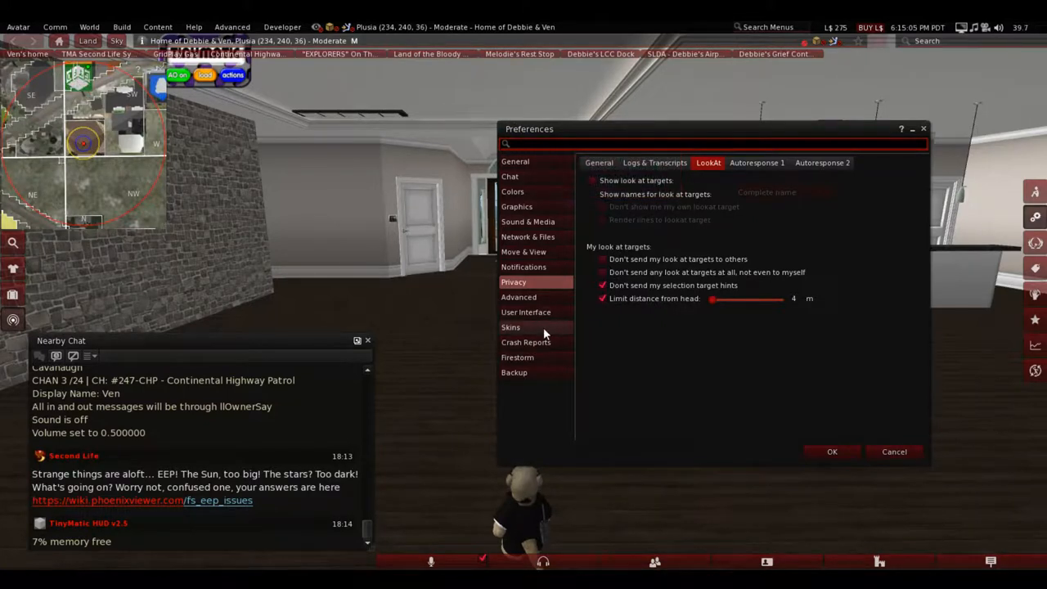
# View the Skins preferences showing the AnsaStorm skin with the Blood colour scheme.
pyautogui.click(510, 327)
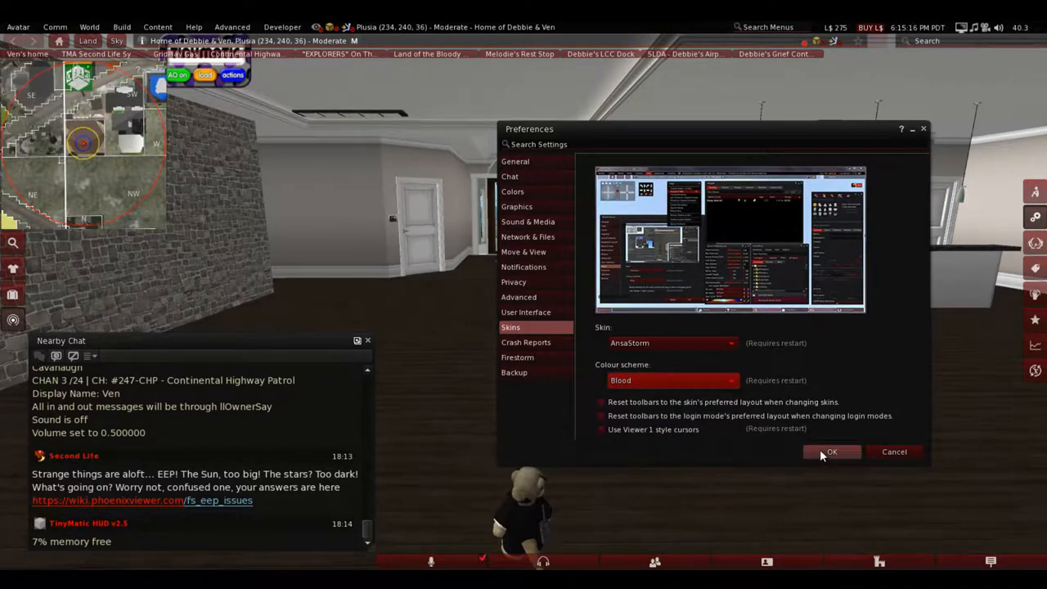
pyautogui.moveTo(531, 314)
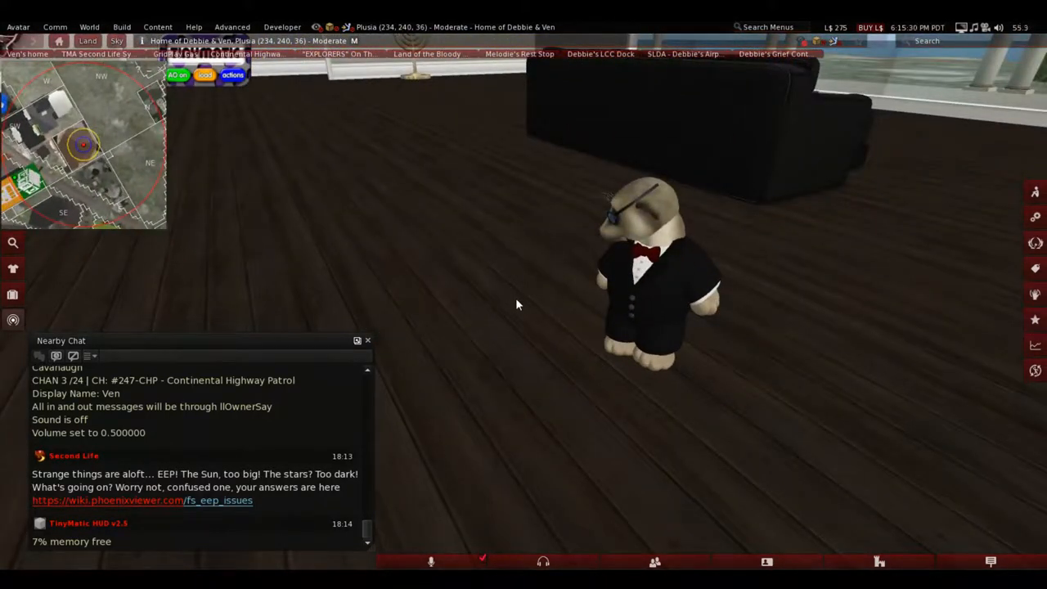
pyautogui.click(513, 281)
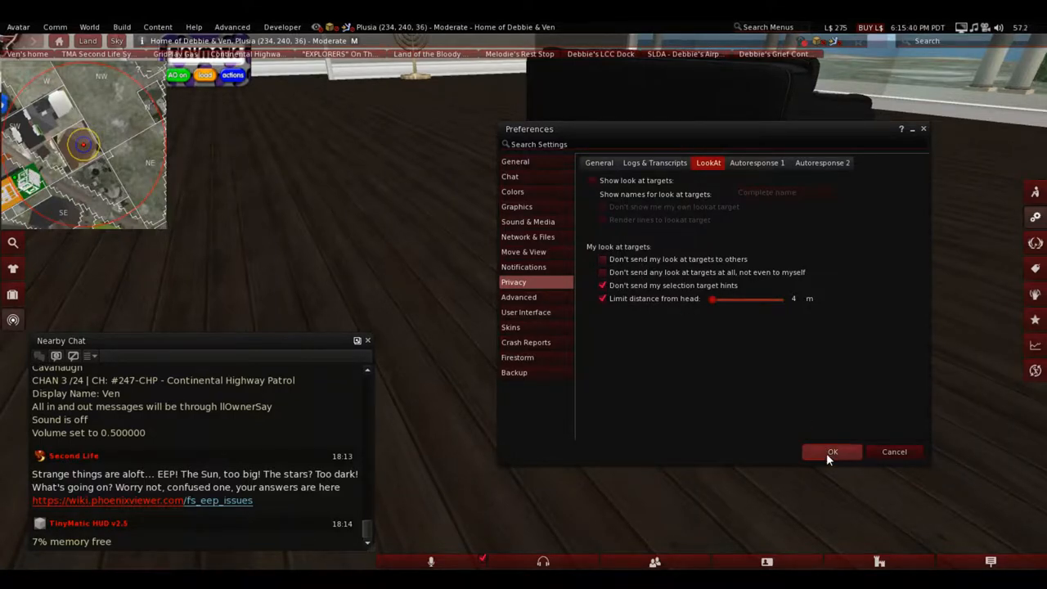
pyautogui.click(831, 451)
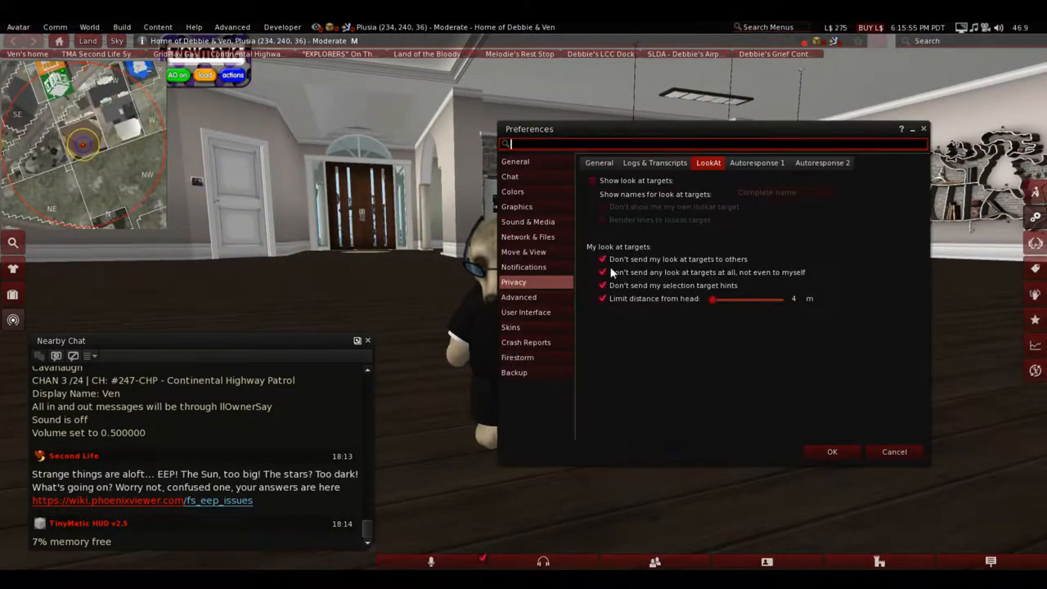
pyautogui.click(602, 271)
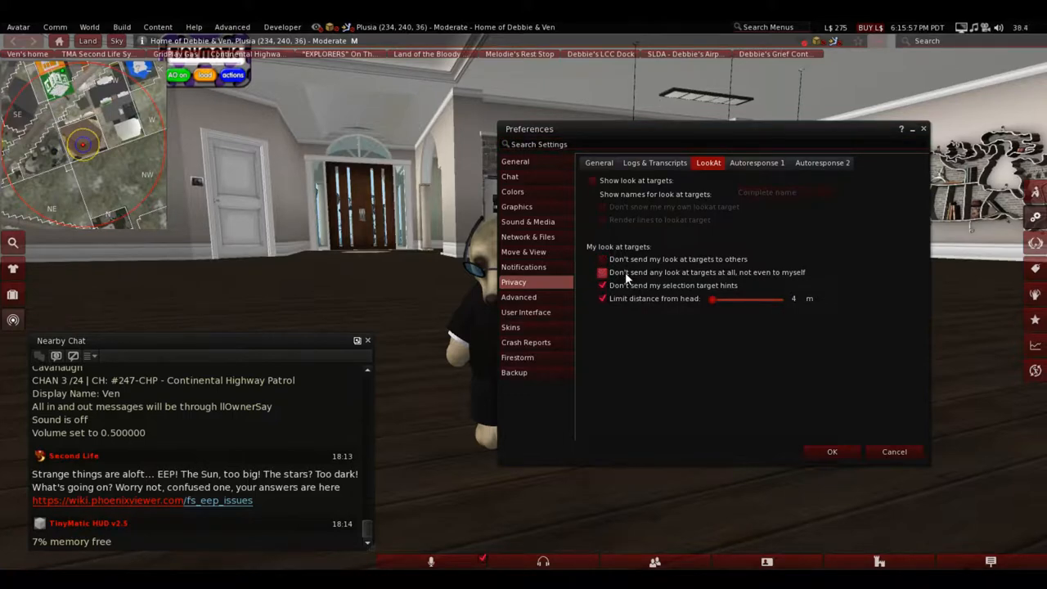
pyautogui.click(602, 272)
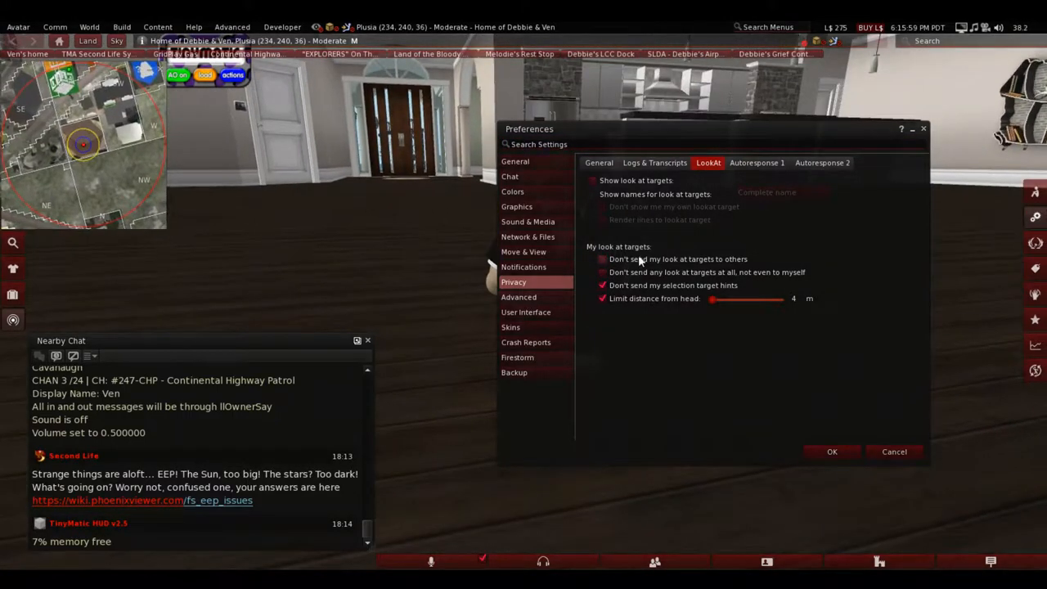
pyautogui.click(602, 272)
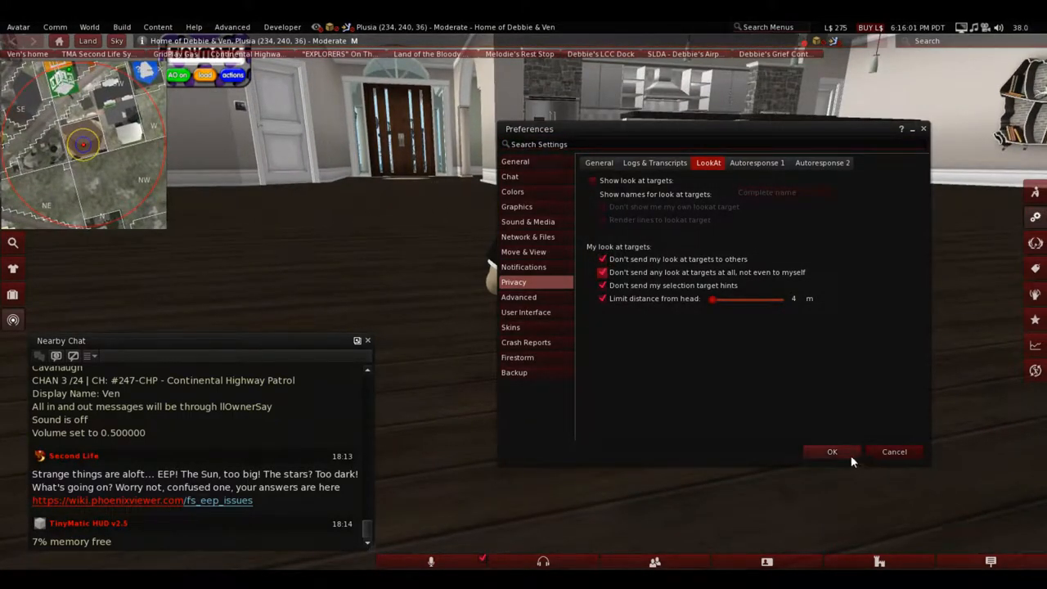
pyautogui.click(831, 452)
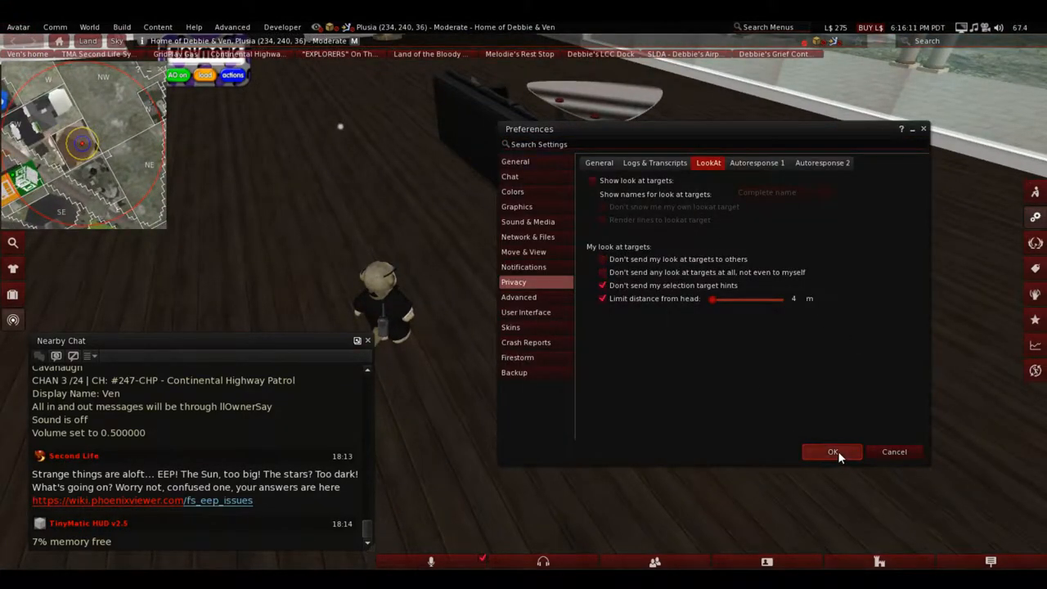
pyautogui.click(831, 452)
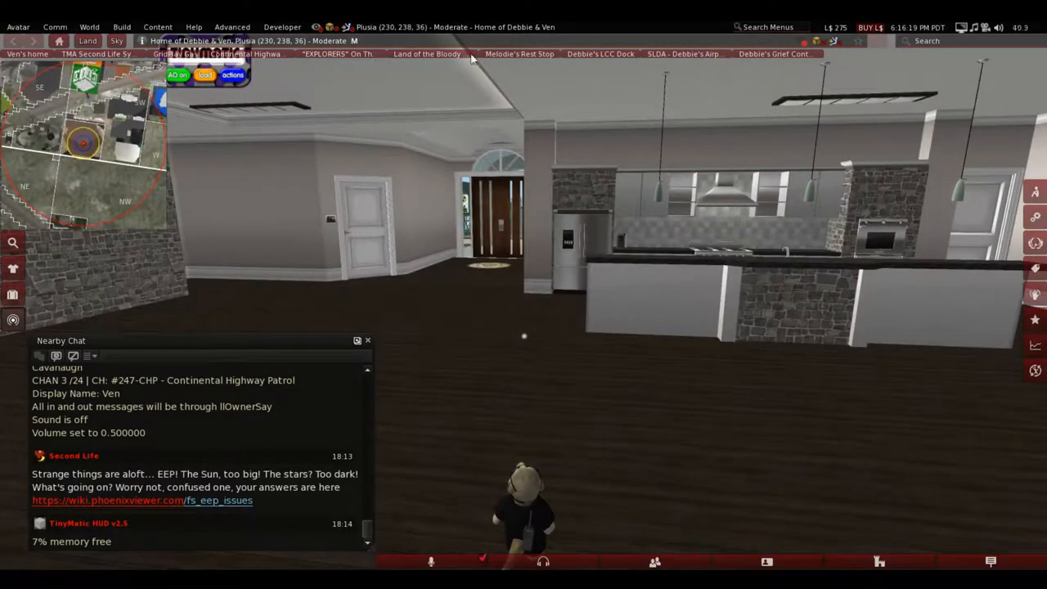
pyautogui.moveTo(570, 55)
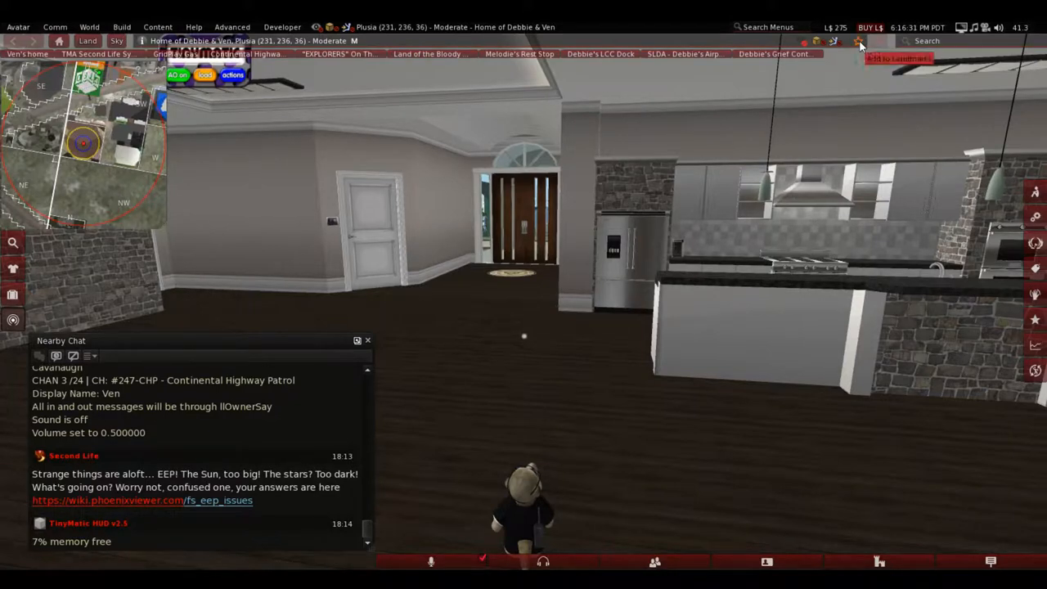
# Create a landmark for Home of Debbie & Ven in the Landmarks folder and save it.
pyautogui.click(858, 41)
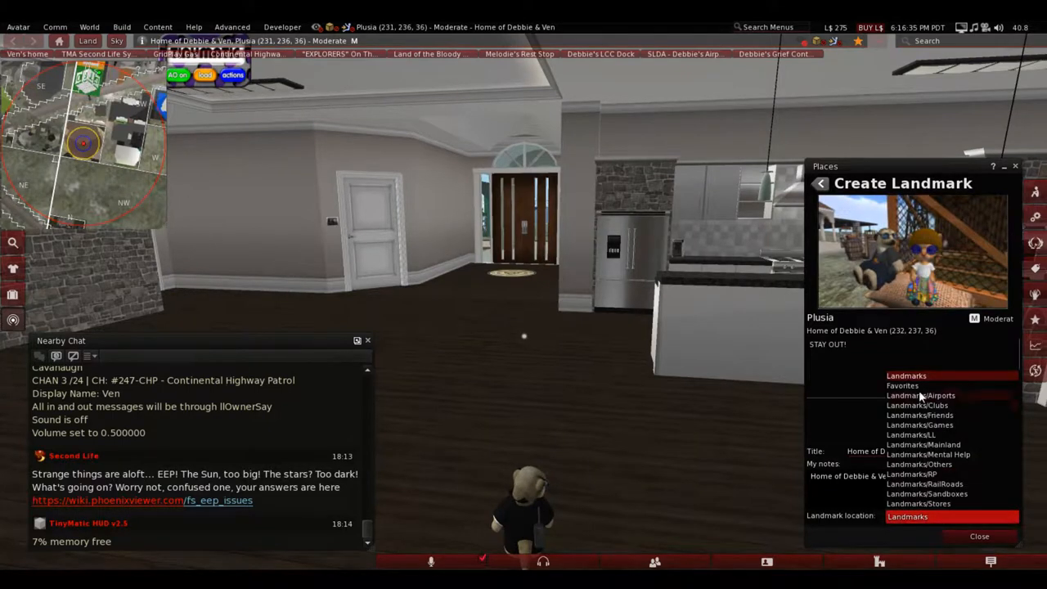
pyautogui.click(903, 386)
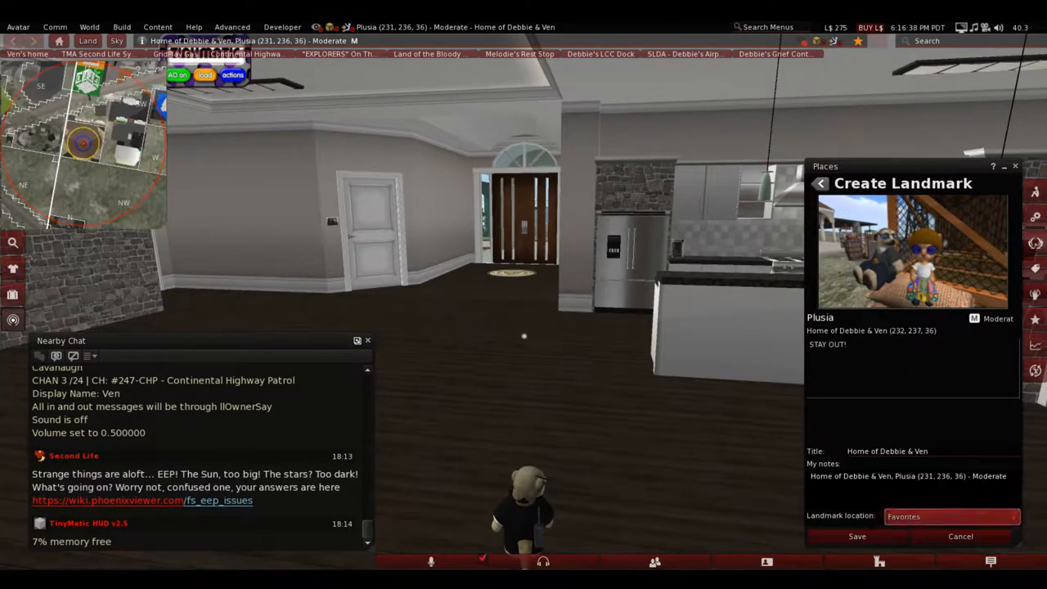
pyautogui.click(952, 517)
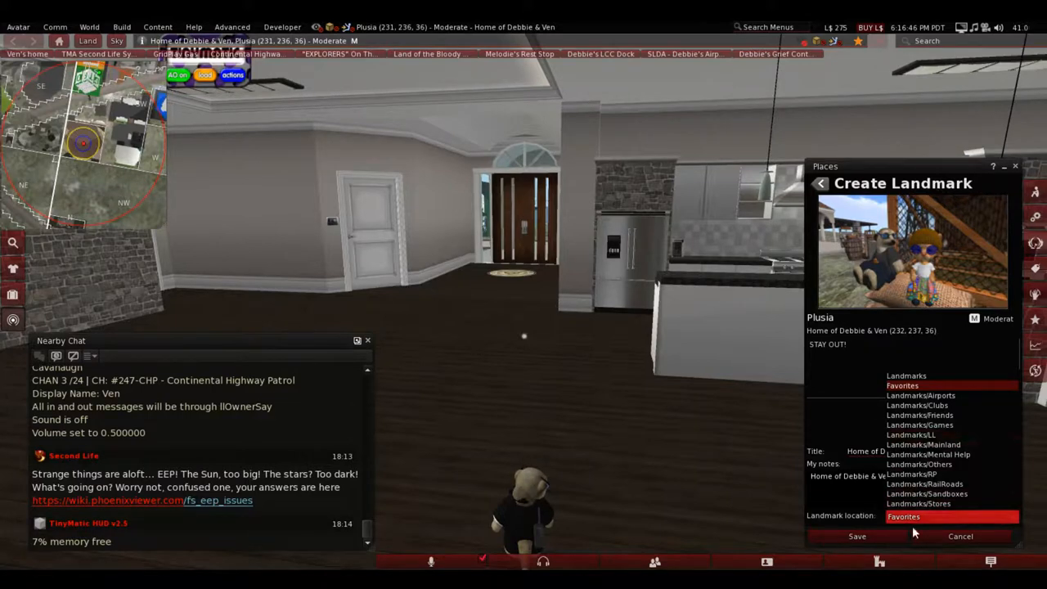
pyautogui.click(857, 536)
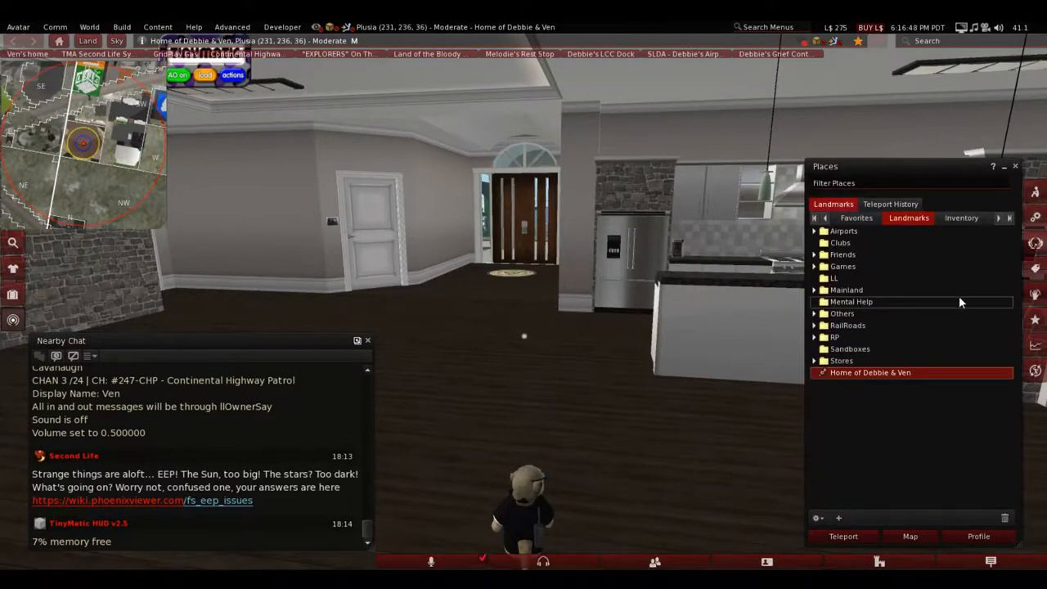
pyautogui.click(1014, 167)
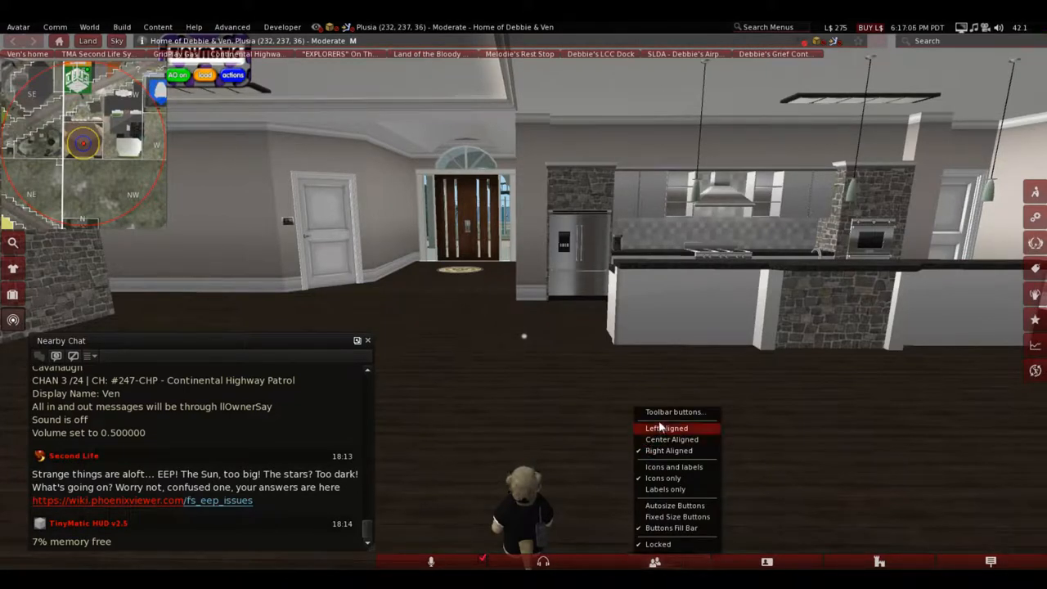
pyautogui.click(675, 412)
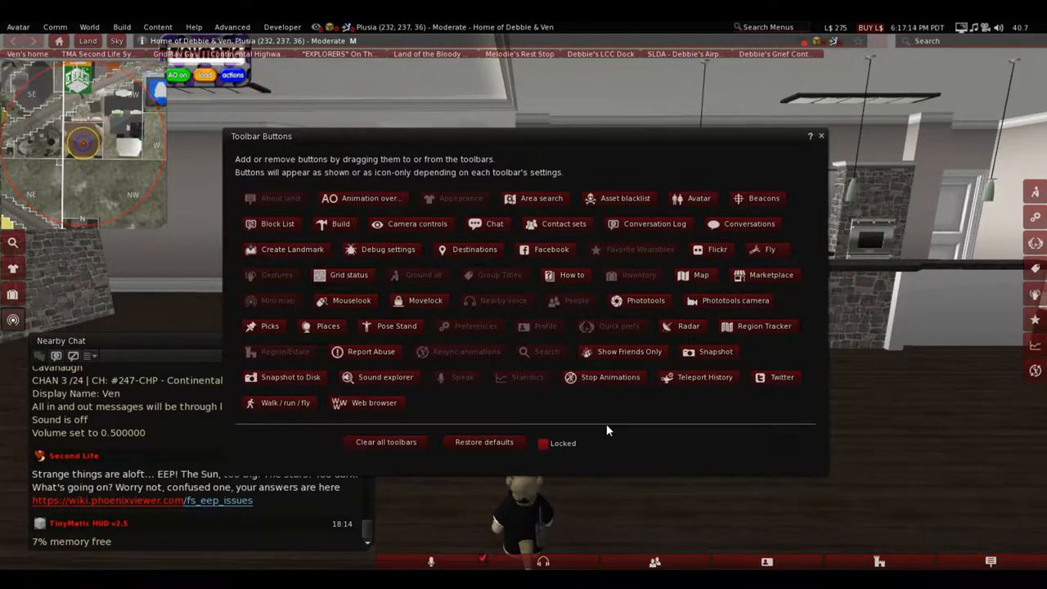
pyautogui.moveTo(507, 276)
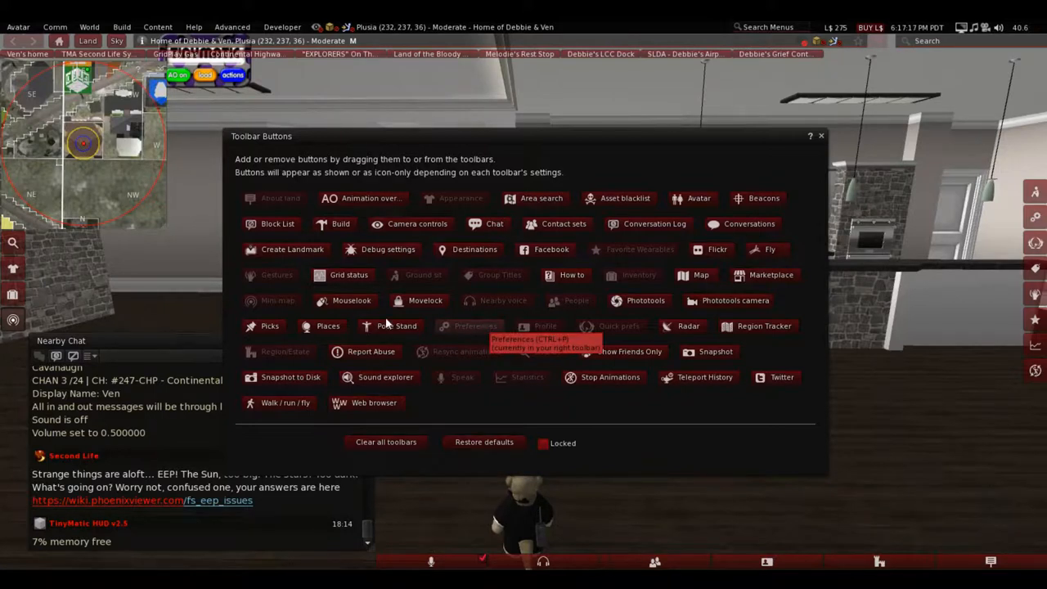
pyautogui.moveTo(340, 255)
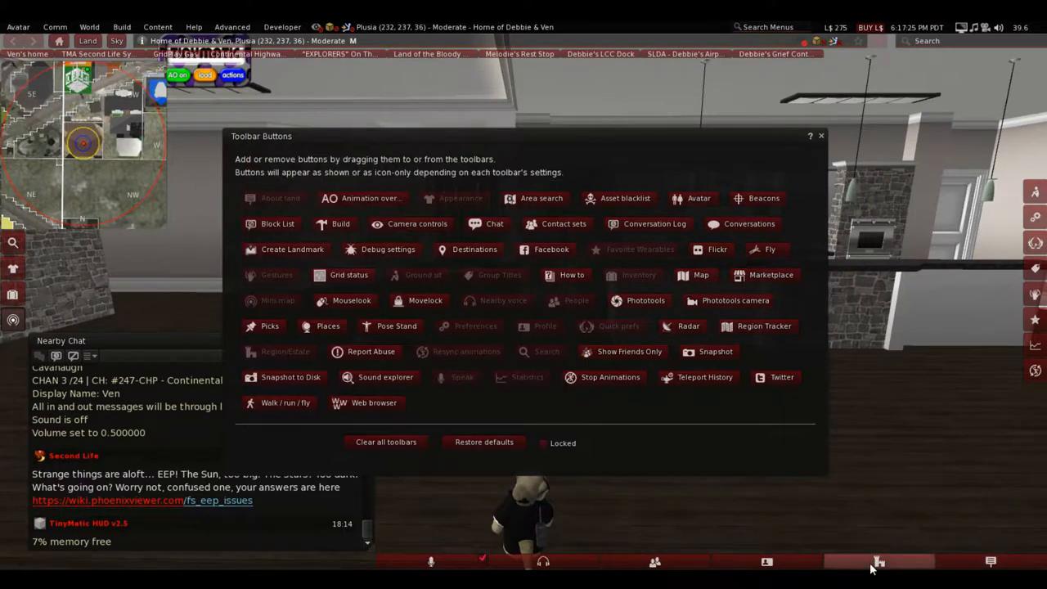
pyautogui.click(285, 350)
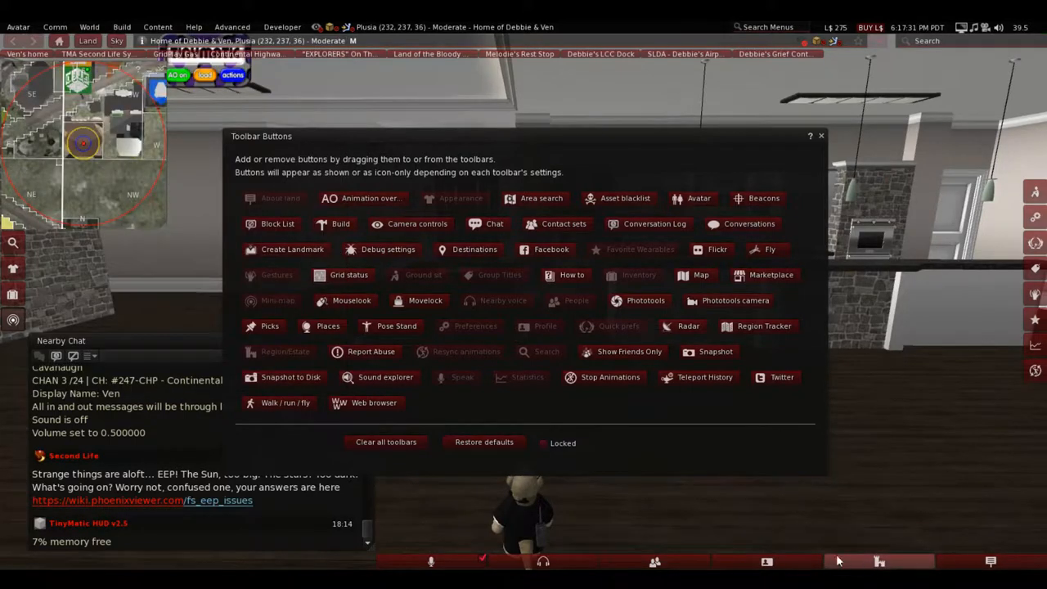
pyautogui.click(765, 561)
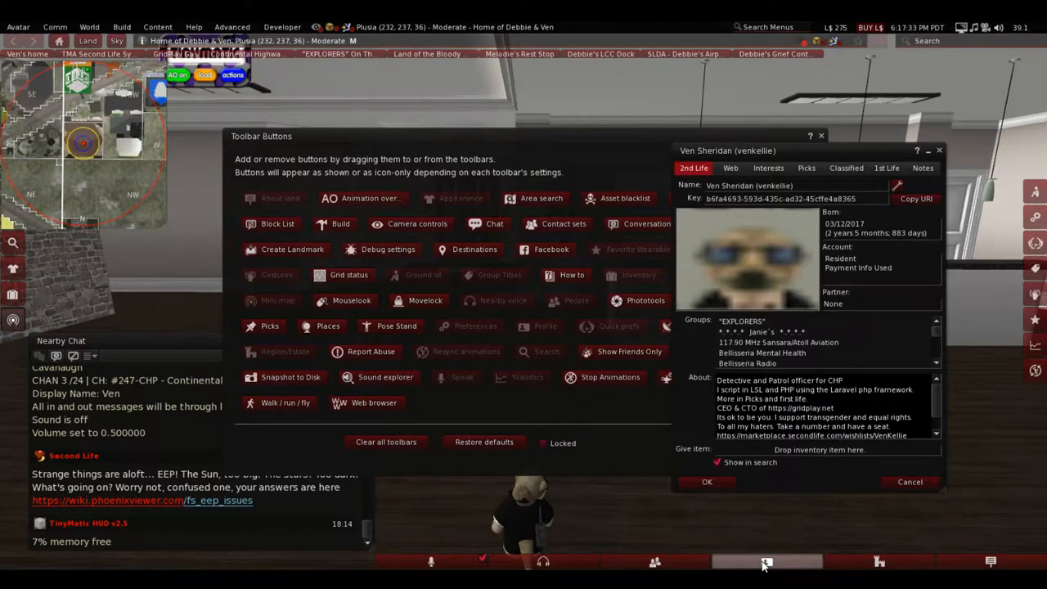
pyautogui.click(655, 561)
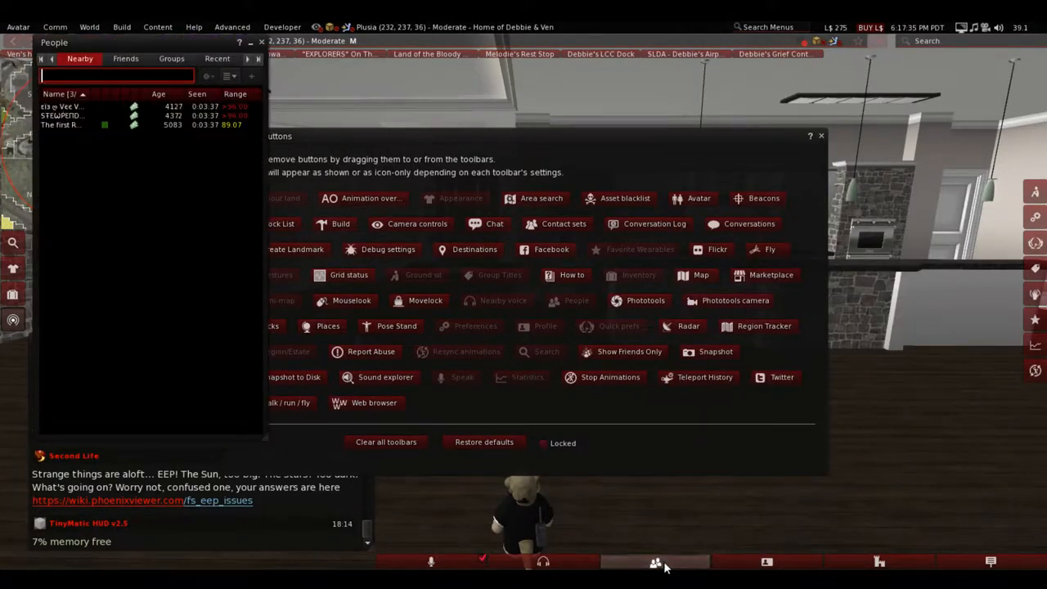
pyautogui.click(543, 561)
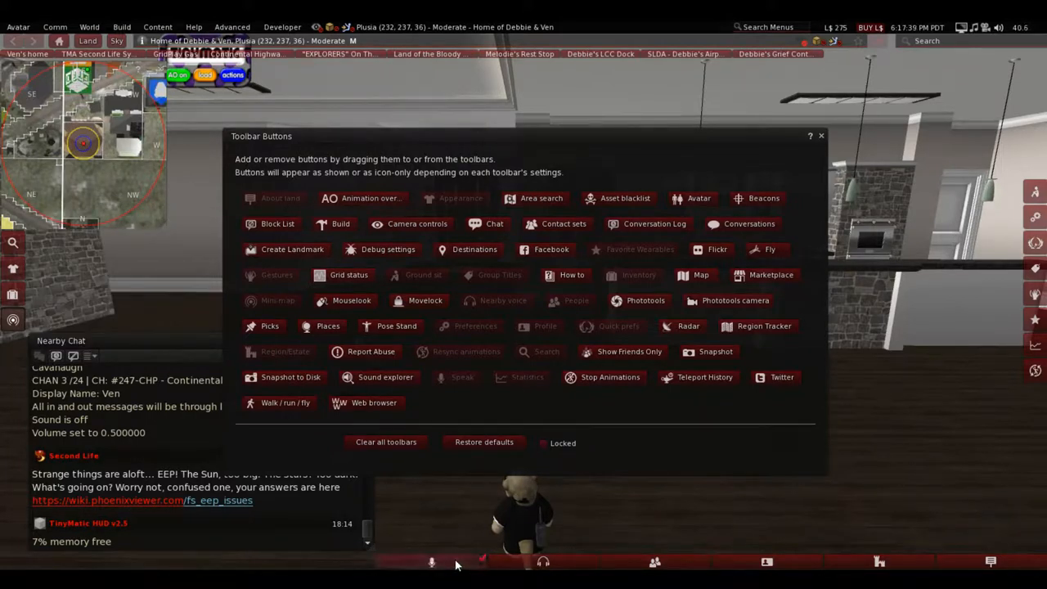
pyautogui.moveTo(25, 271)
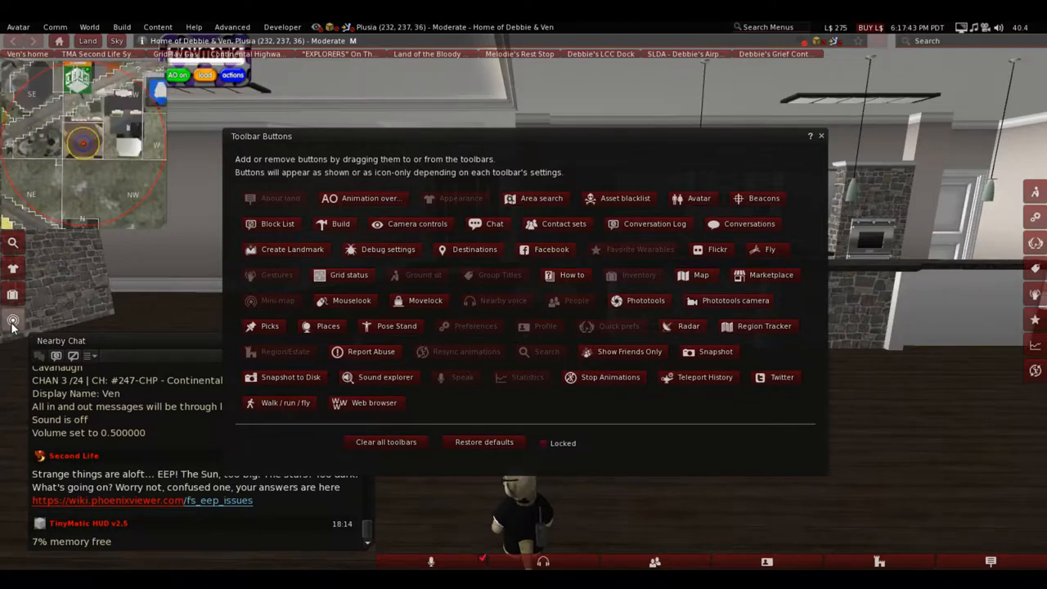
pyautogui.click(13, 295)
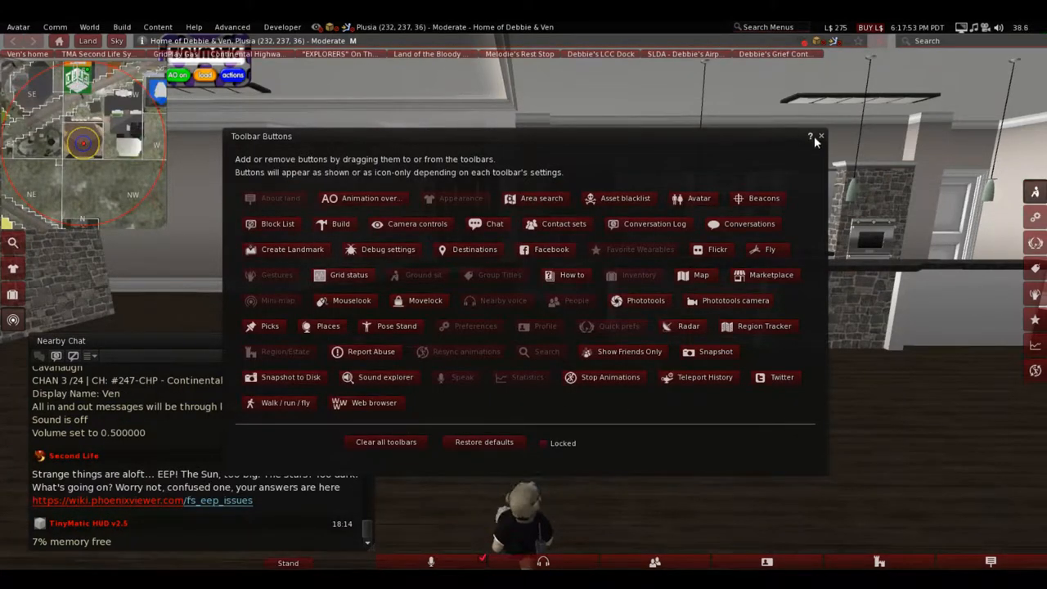
pyautogui.click(821, 136)
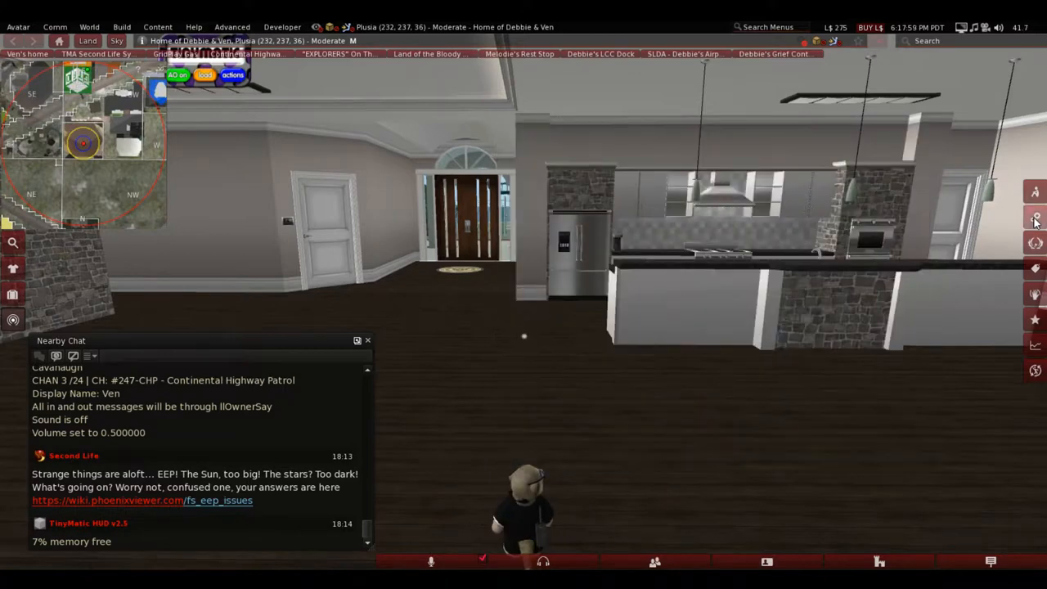
# Enable Hover Tips in Quick Preferences, then bring up the Gestures list.
pyautogui.click(1033, 219)
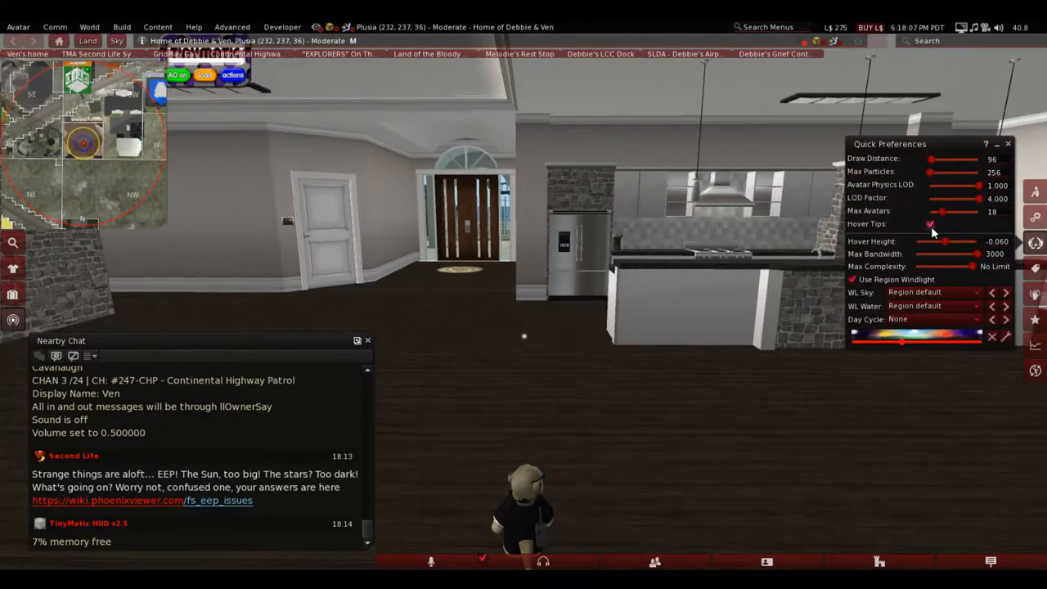
pyautogui.click(930, 223)
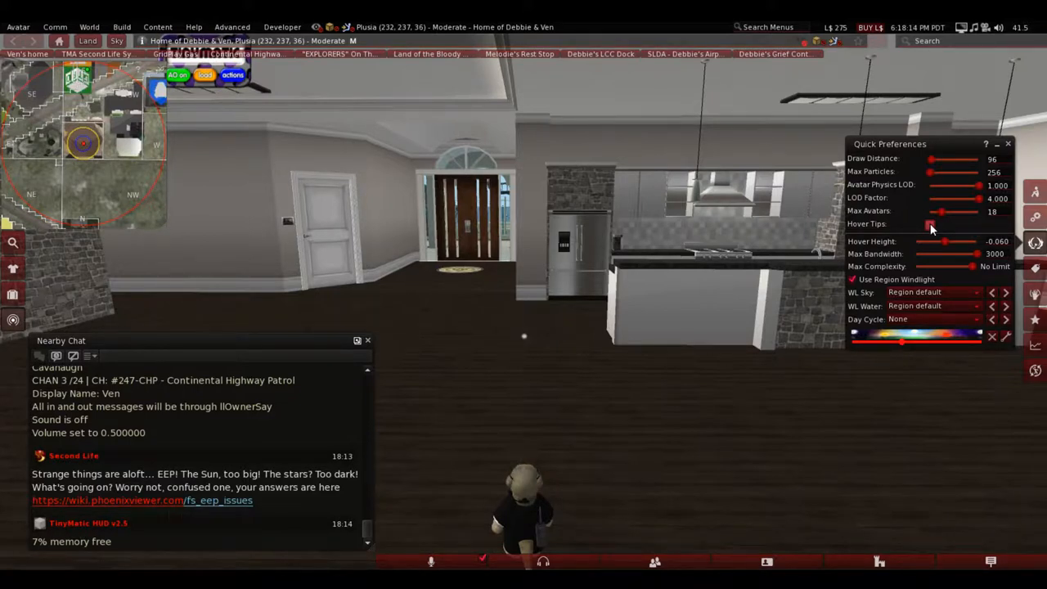
pyautogui.click(930, 224)
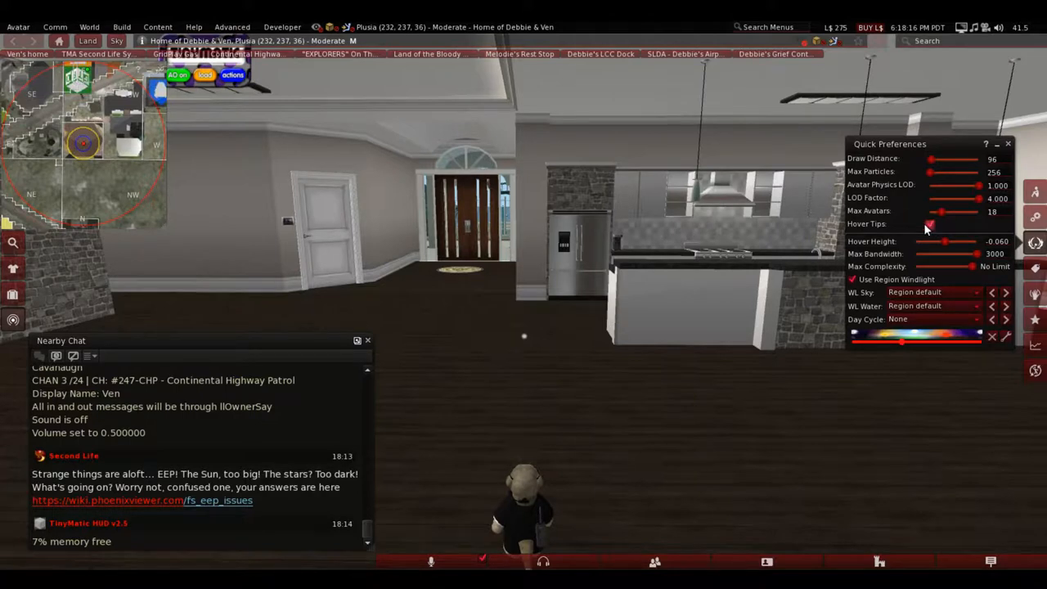
pyautogui.moveTo(471, 210)
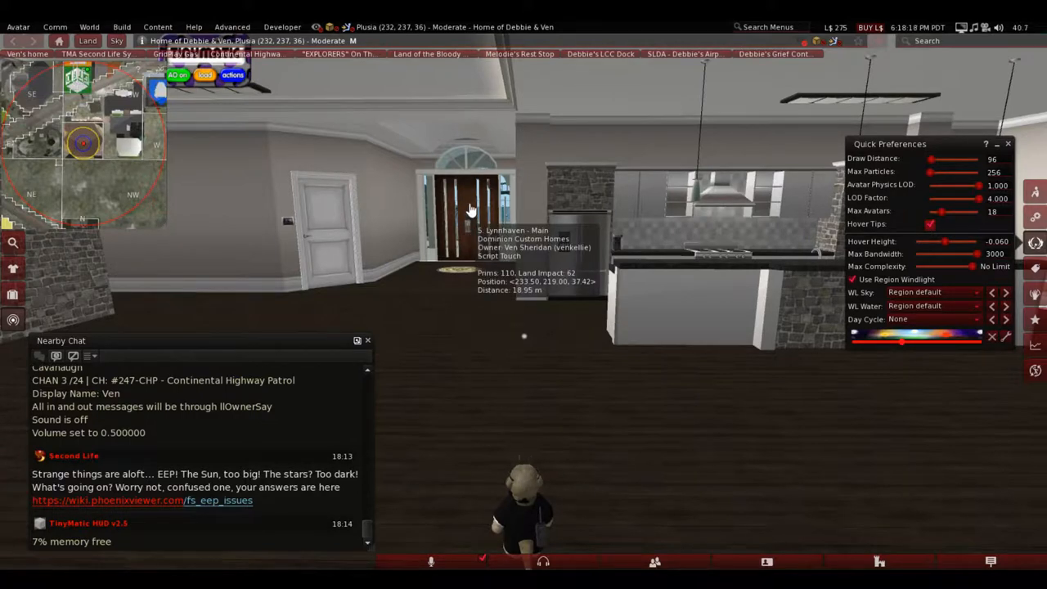
pyautogui.moveTo(916, 242)
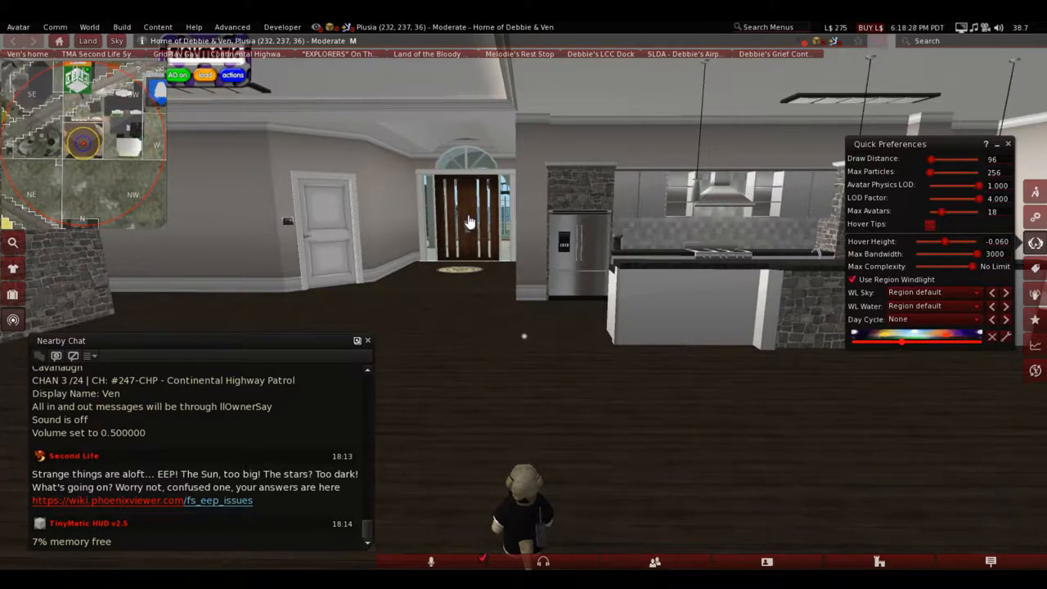
pyautogui.moveTo(929, 227)
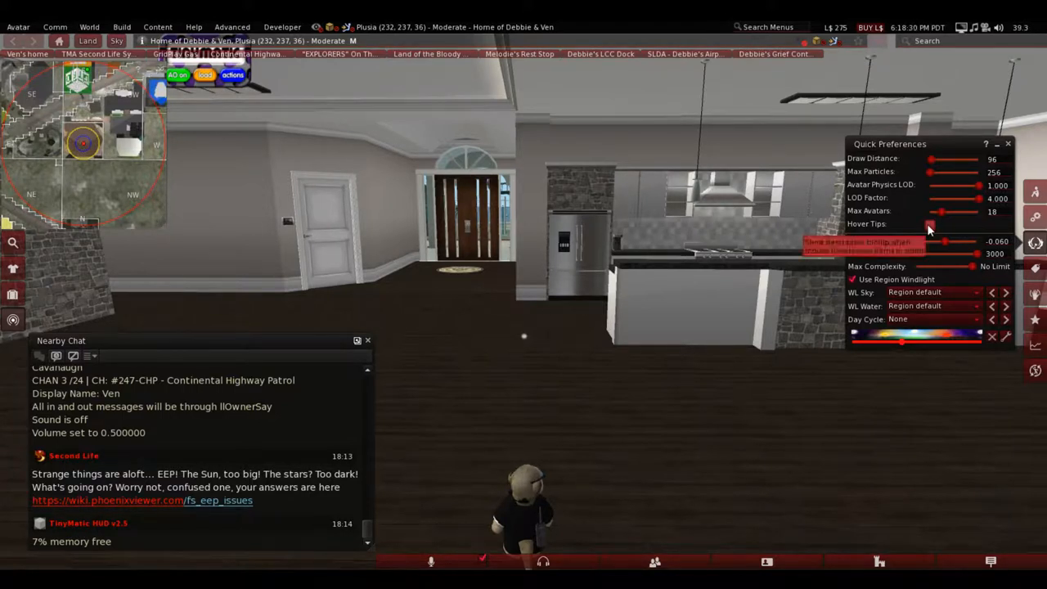
pyautogui.click(929, 223)
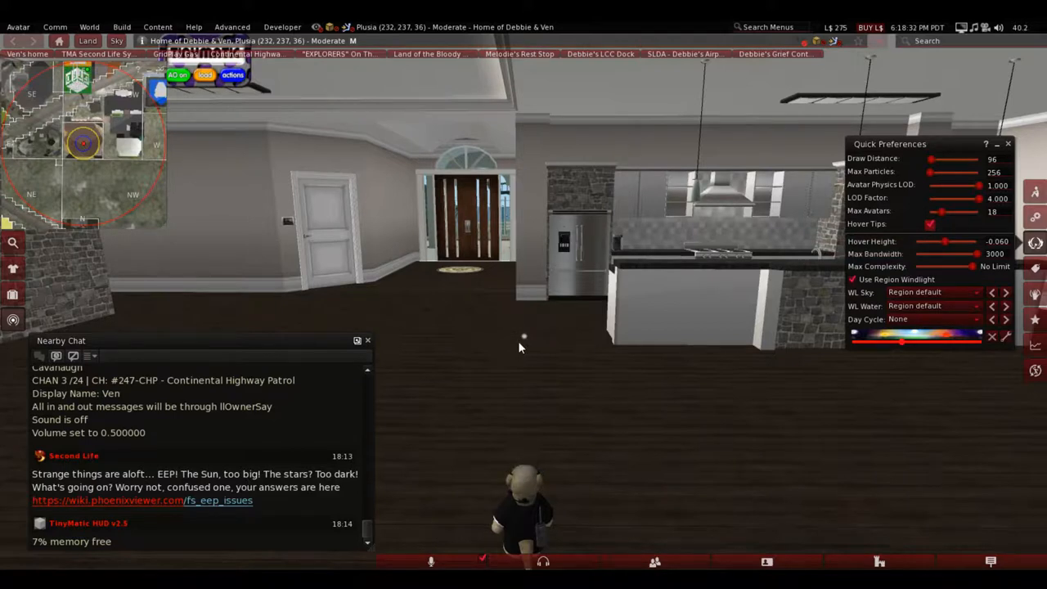
pyautogui.moveTo(481, 227)
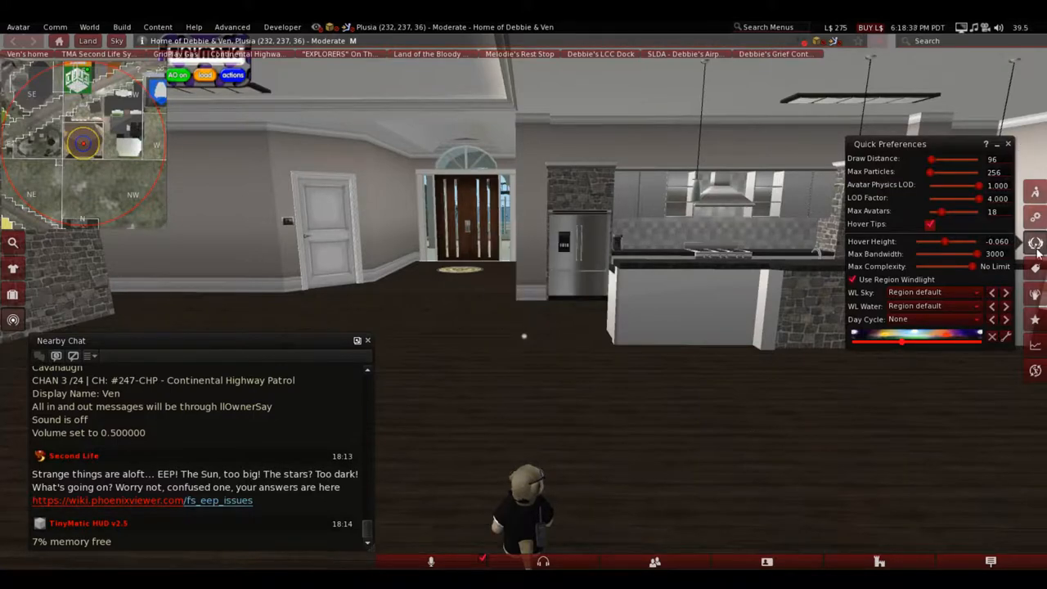
pyautogui.click(1034, 269)
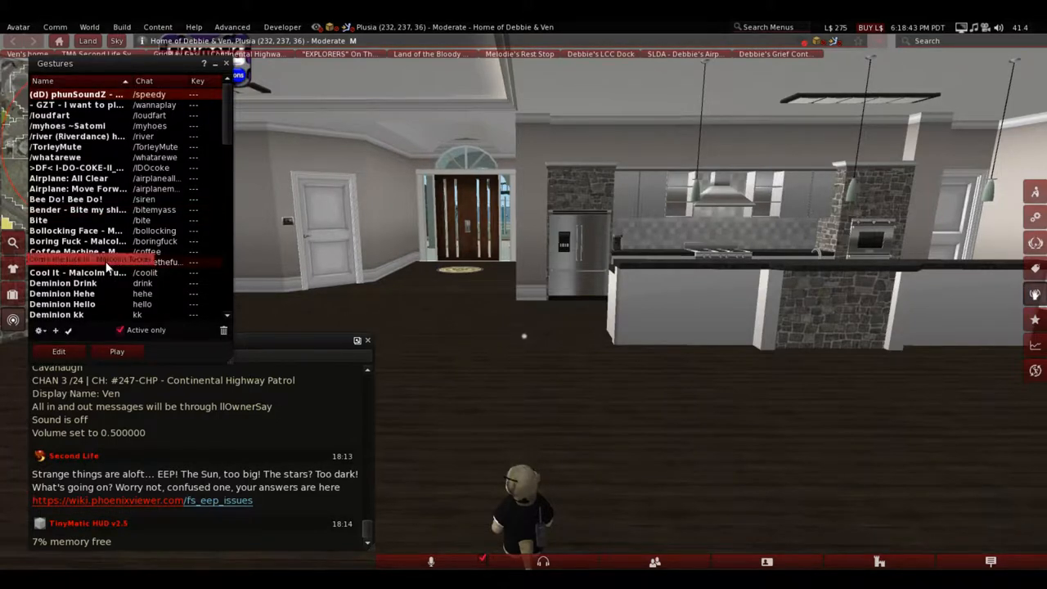
# Switch from the Gestures floater to the Favorite Wearables list.
pyautogui.click(79, 292)
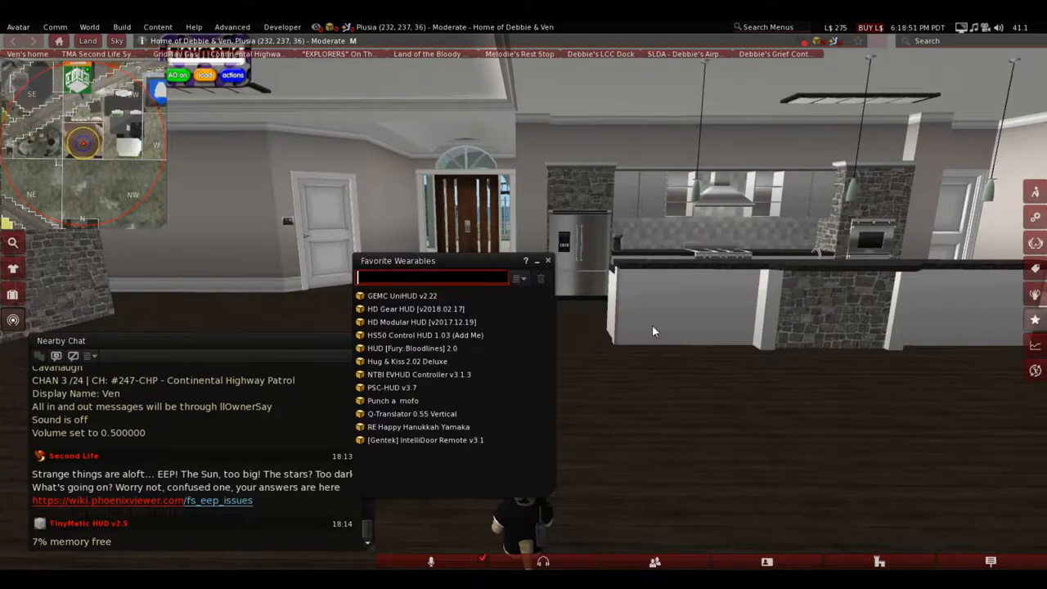
# Close Favorite Wearables and show the Statistics floater with frame rate and sim performance.
pyautogui.click(401, 386)
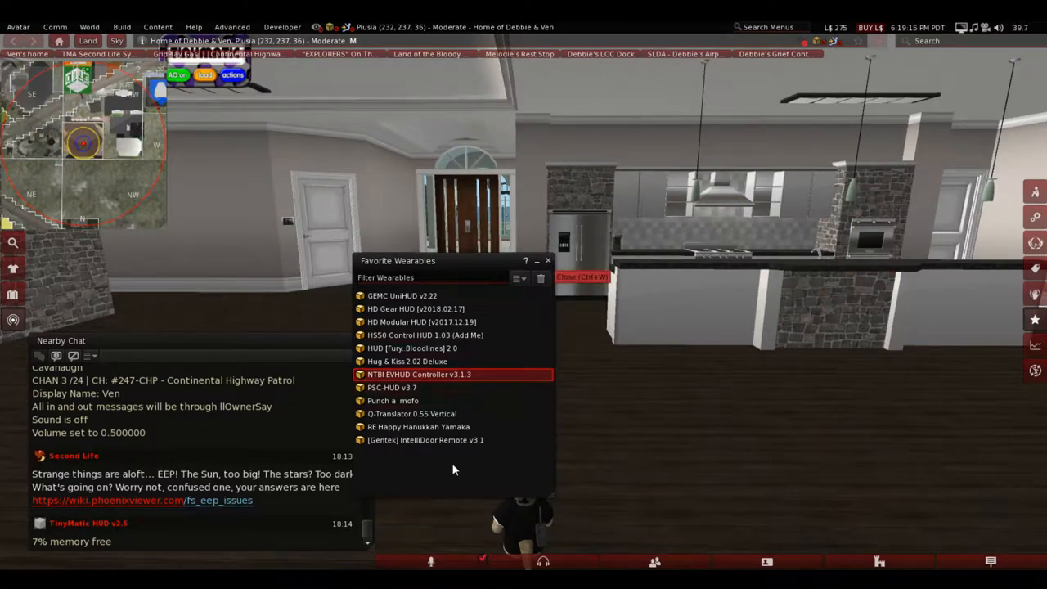
pyautogui.click(546, 260)
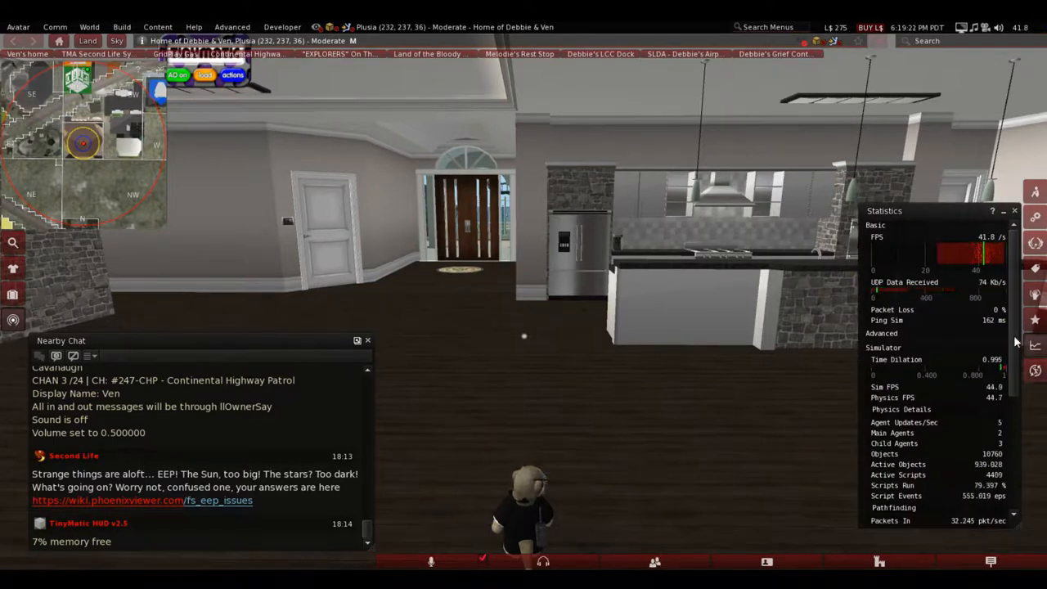
pyautogui.moveTo(1007, 333)
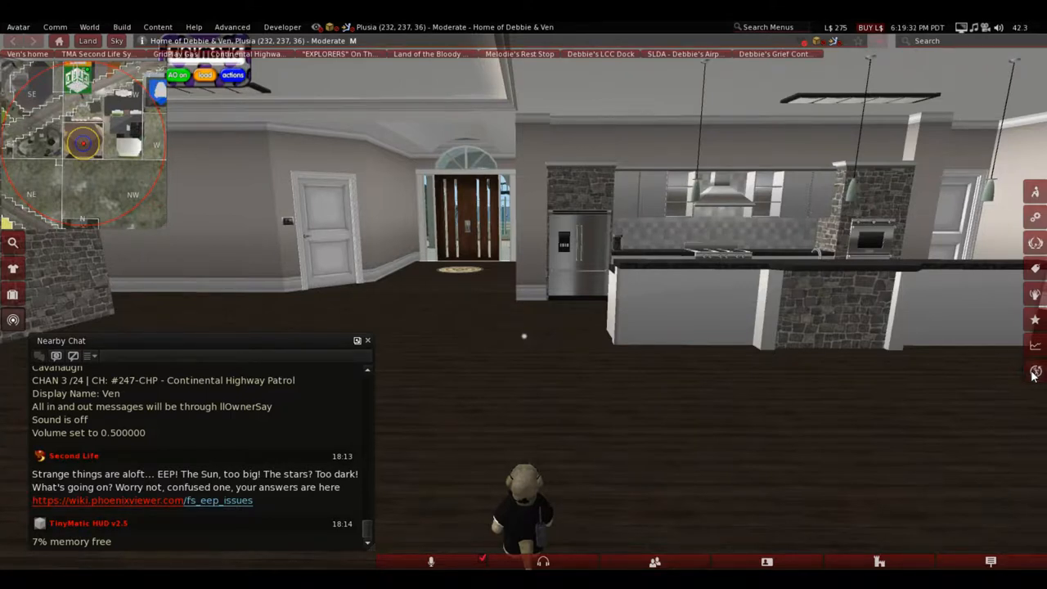
# Bring up the Toolbar Buttons window from the toolbar's right-click menu.
pyautogui.rightClick(1033, 373)
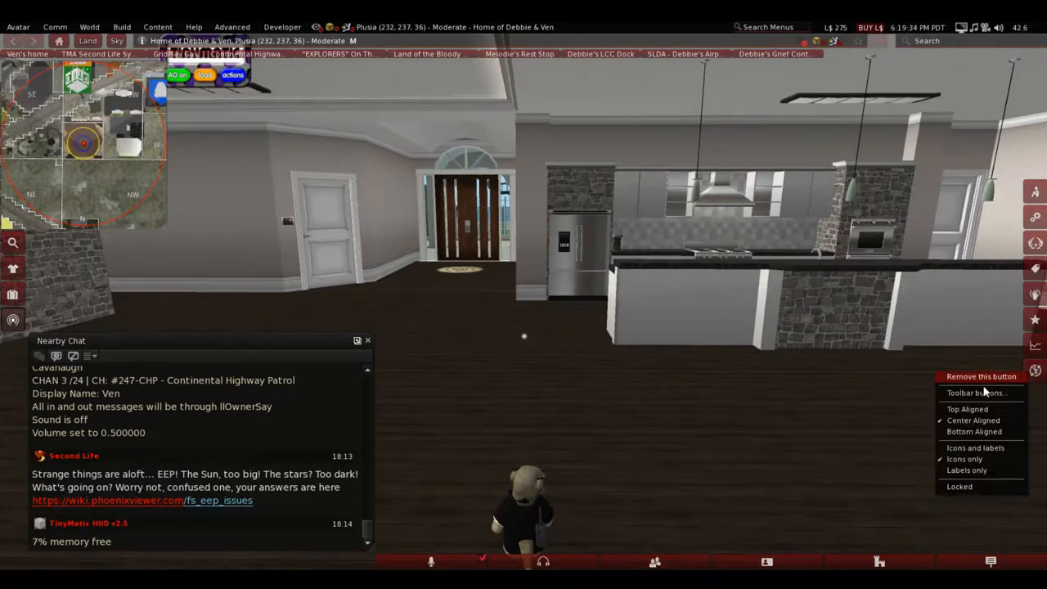
pyautogui.click(975, 393)
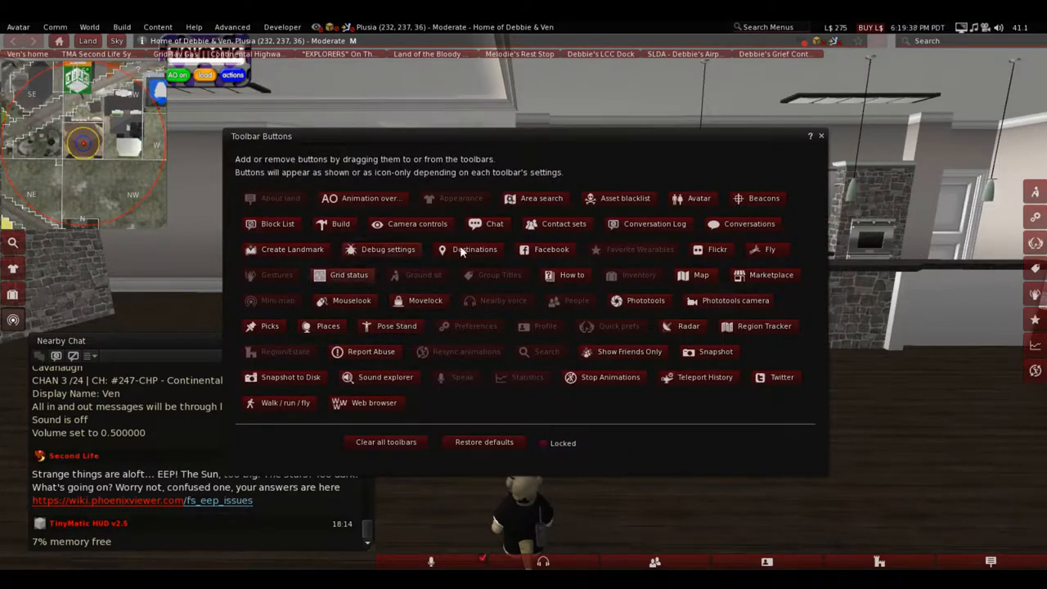
pyautogui.moveTo(785, 261)
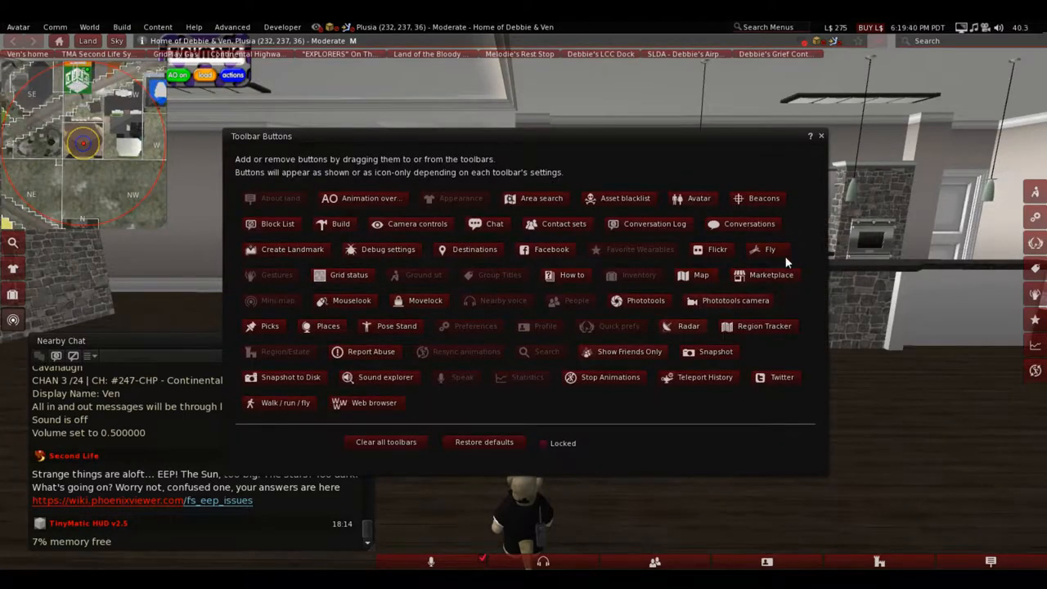
pyautogui.moveTo(762, 275)
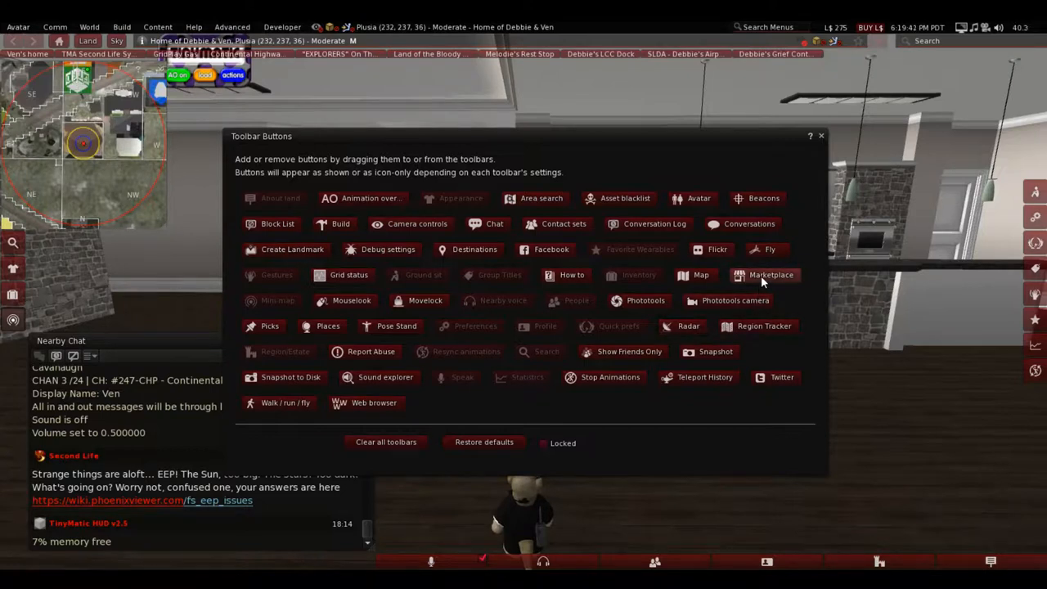
pyautogui.moveTo(770, 275)
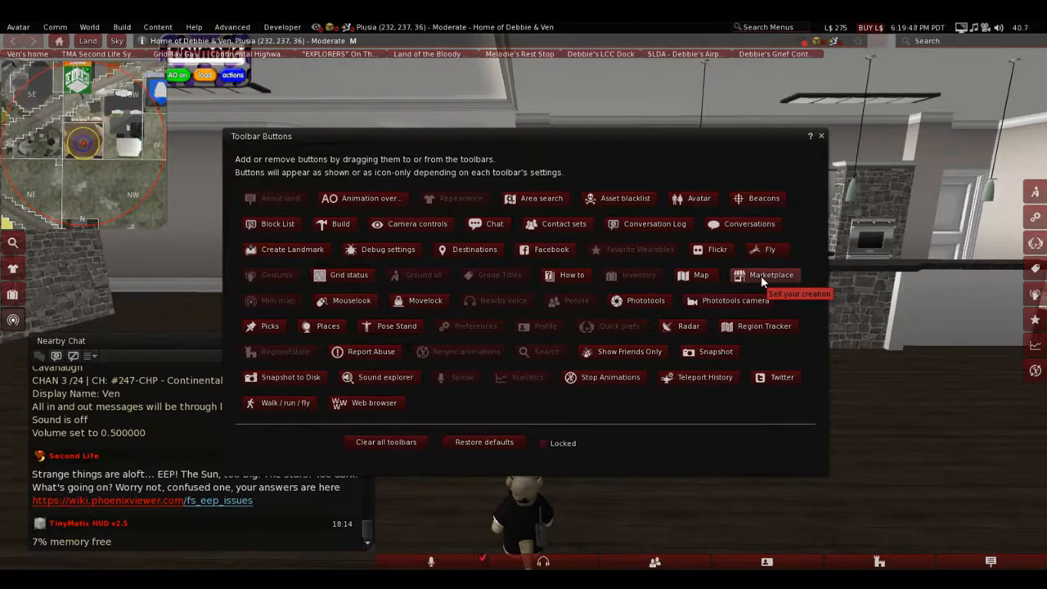
pyautogui.moveTo(1034, 406)
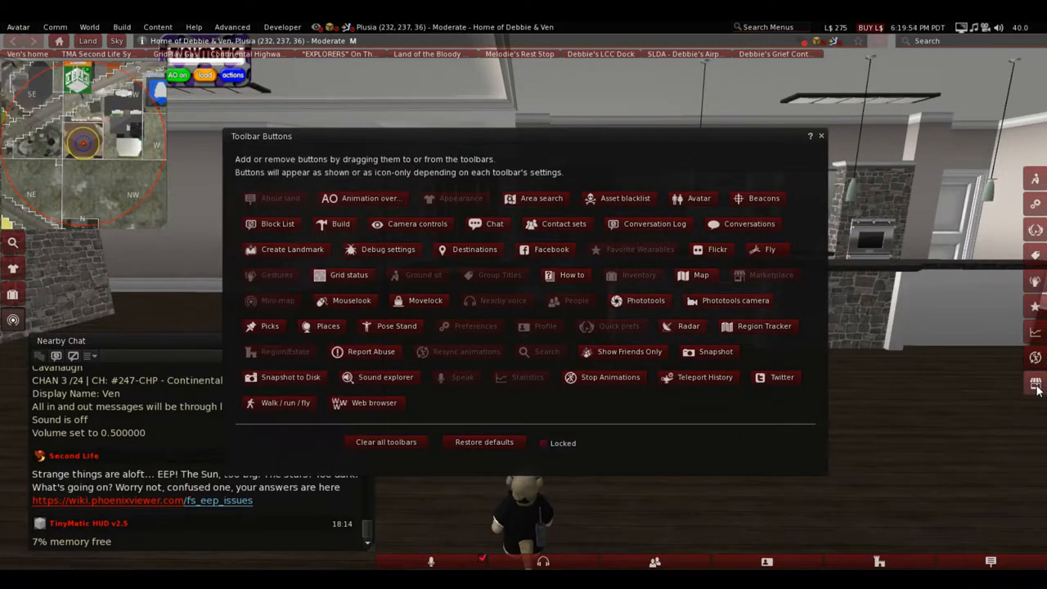
pyautogui.rightClick(1035, 383)
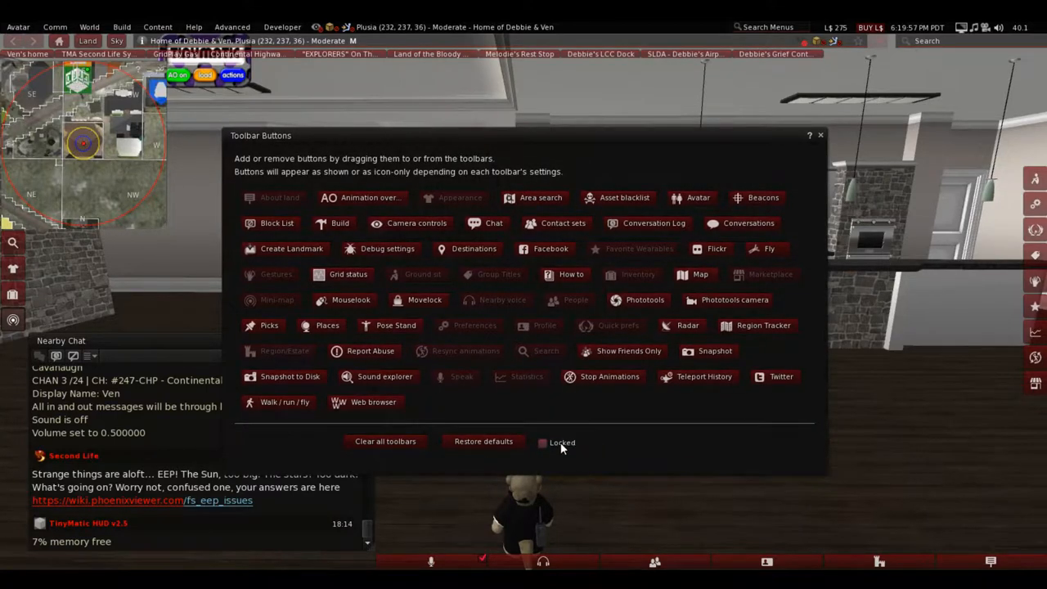
pyautogui.rightClick(1034, 383)
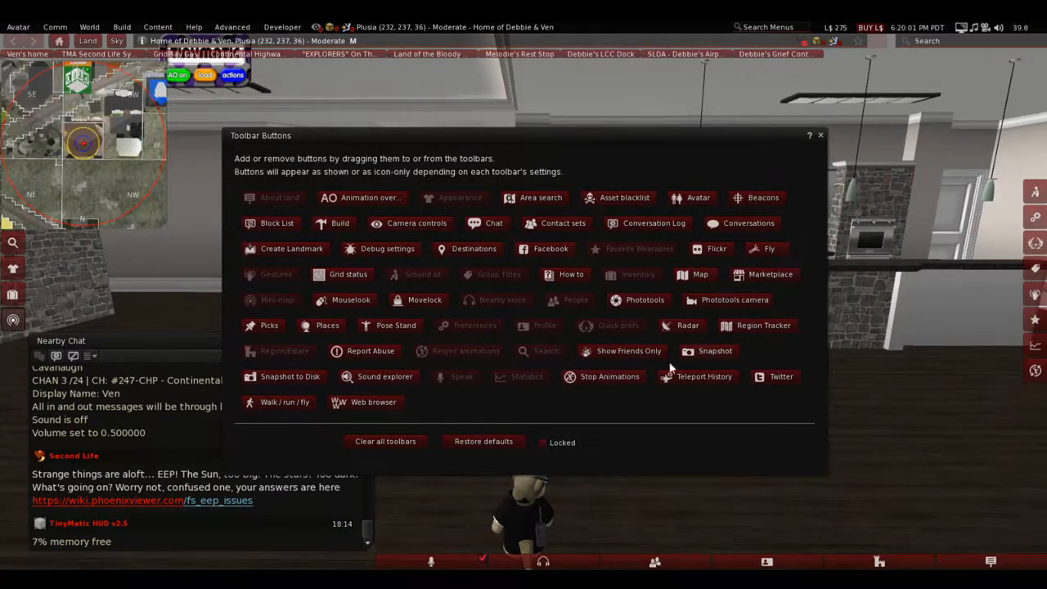
pyautogui.moveTo(396, 389)
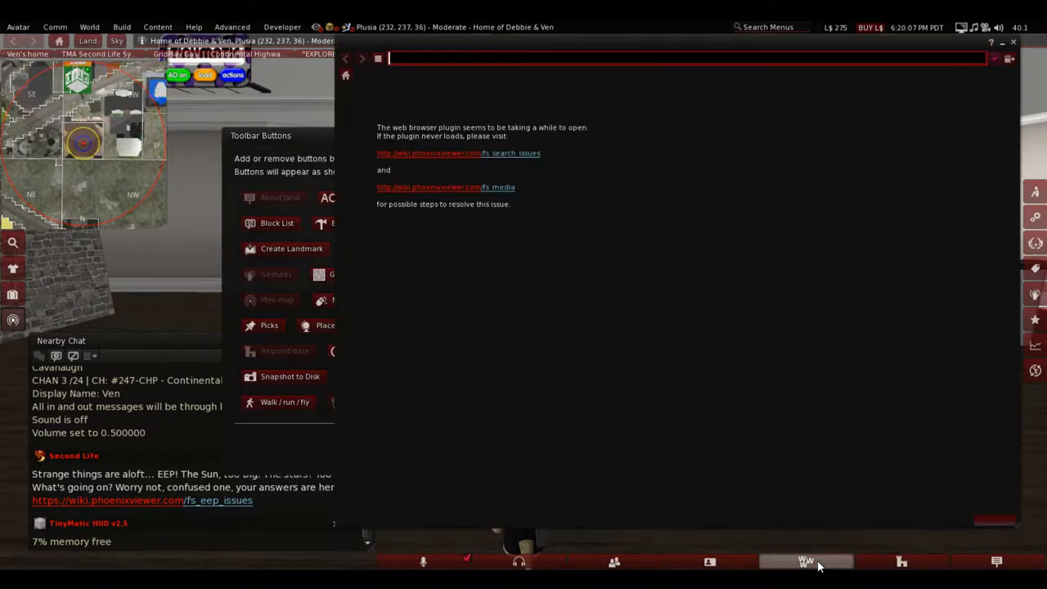
pyautogui.moveTo(530, 97)
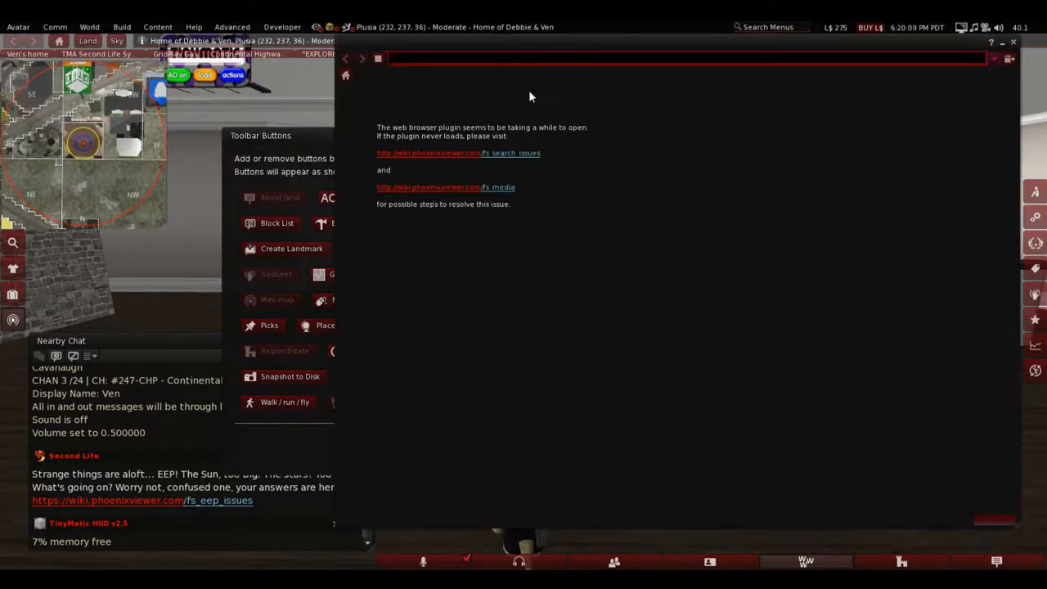
pyautogui.moveTo(533, 79)
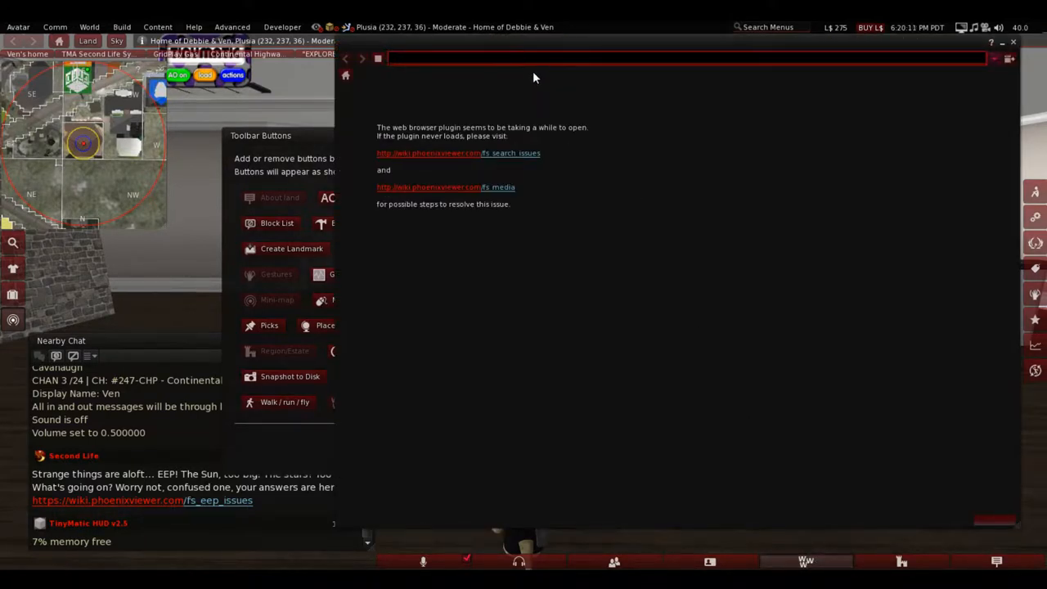
# Load the address 'grid' in the built-in web browser.
pyautogui.write('gridplay.net')
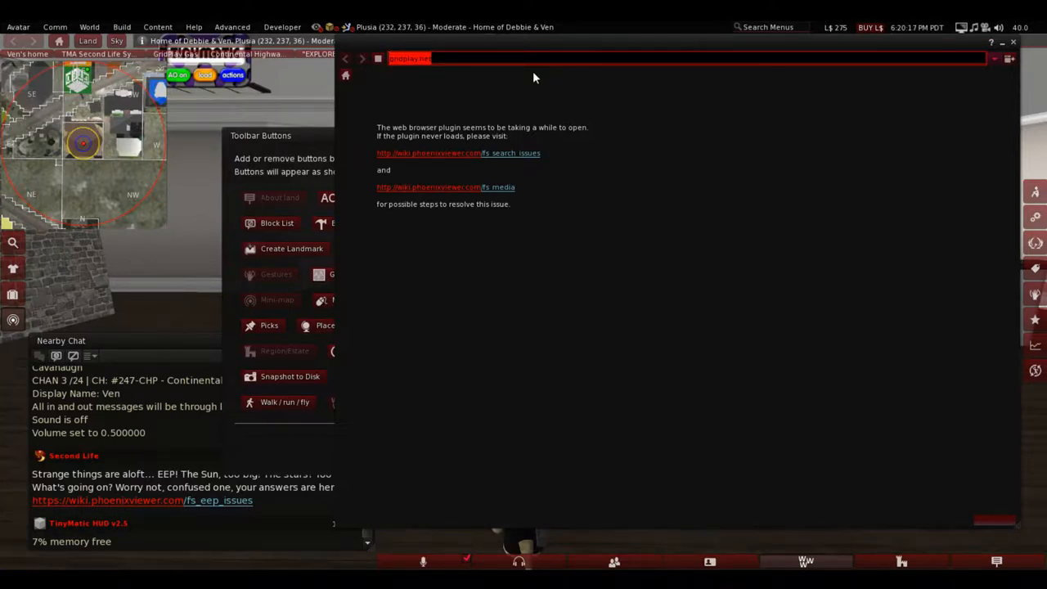
pyautogui.moveTo(540, 111)
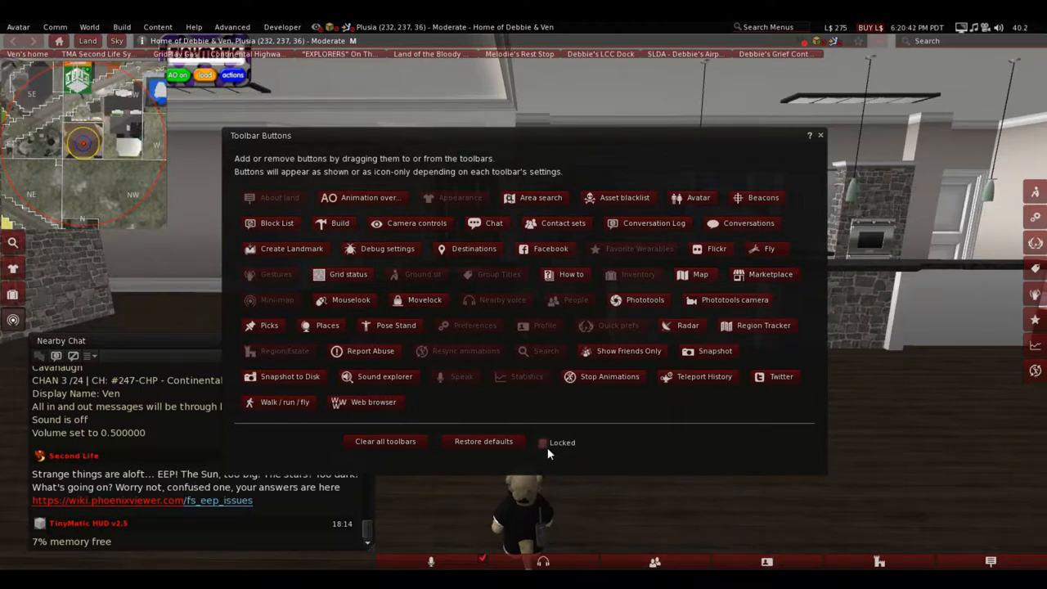
# Close the Toolbar Buttons window, leaving the in-world house view.
pyautogui.click(821, 135)
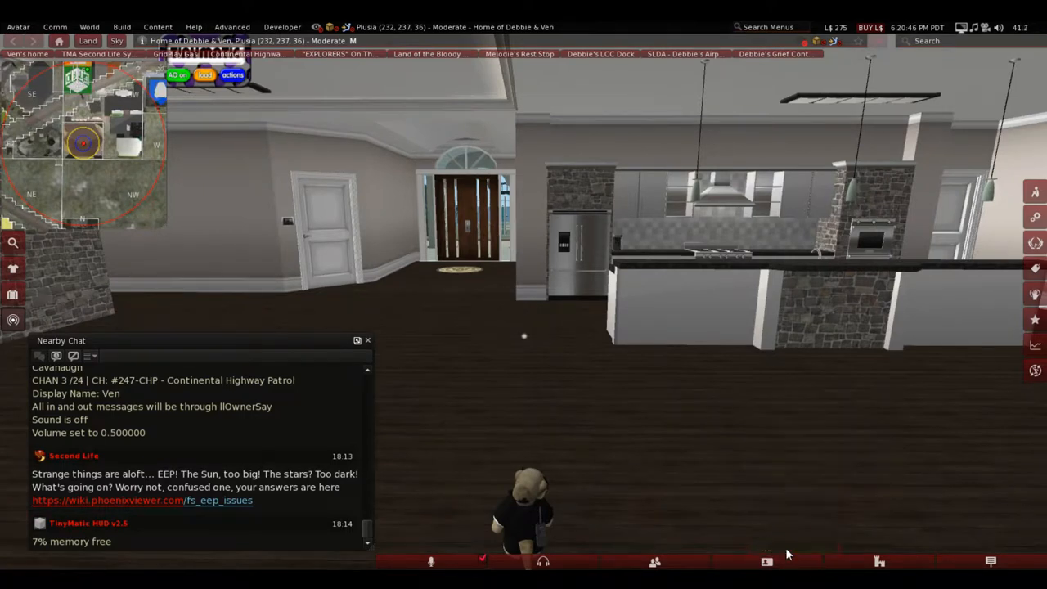
pyautogui.moveTo(742, 404)
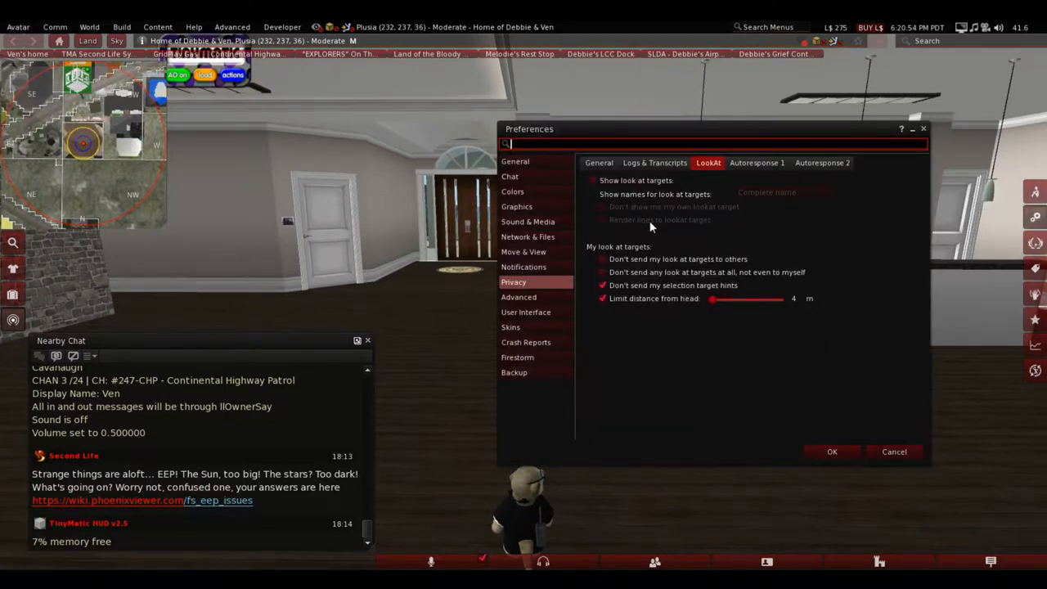
pyautogui.moveTo(537, 258)
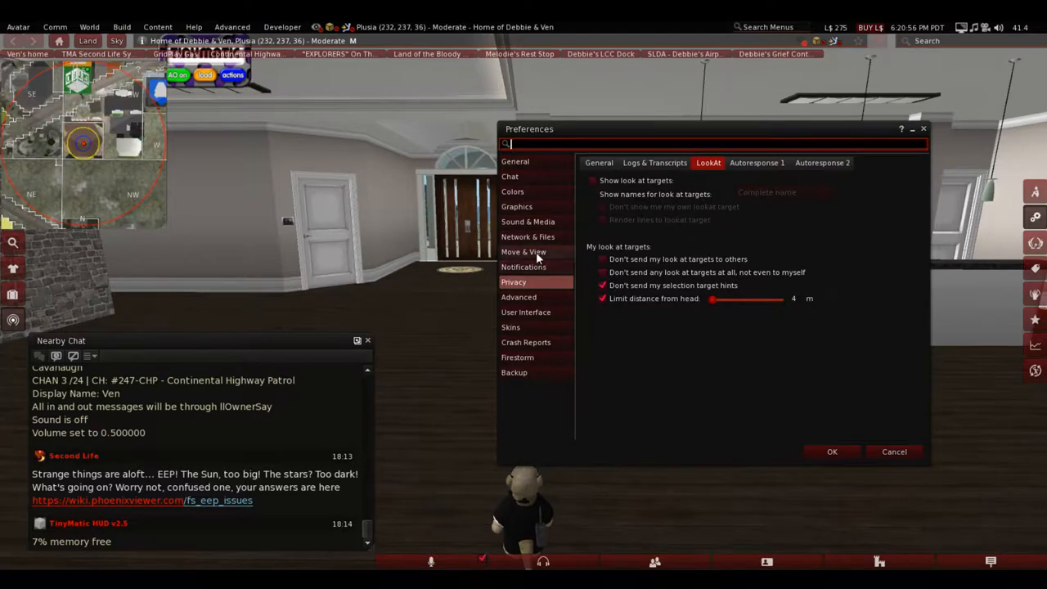
# Browse the Move & View preferences, then switch to the Colors category.
pyautogui.click(523, 252)
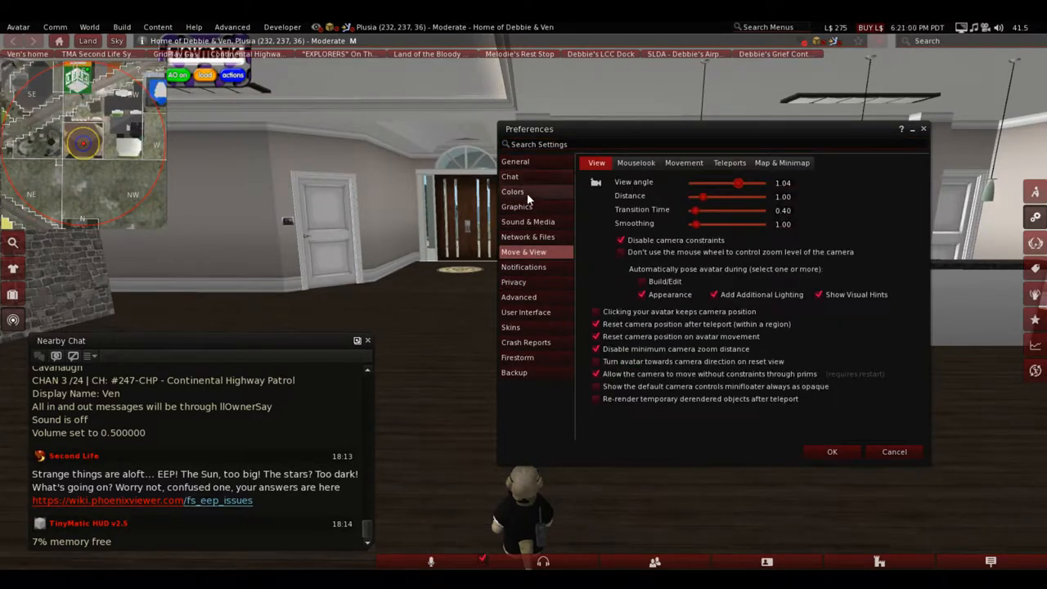
pyautogui.click(512, 190)
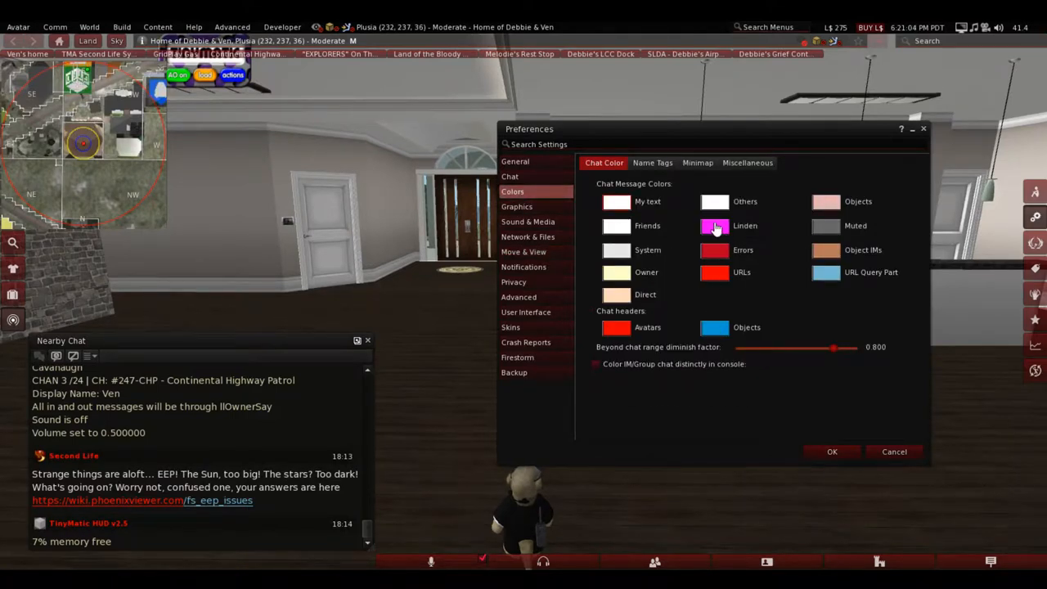
# Choose a new Linden chat colour, browse name tag and minimap colours, then close Preferences.
pyautogui.click(713, 226)
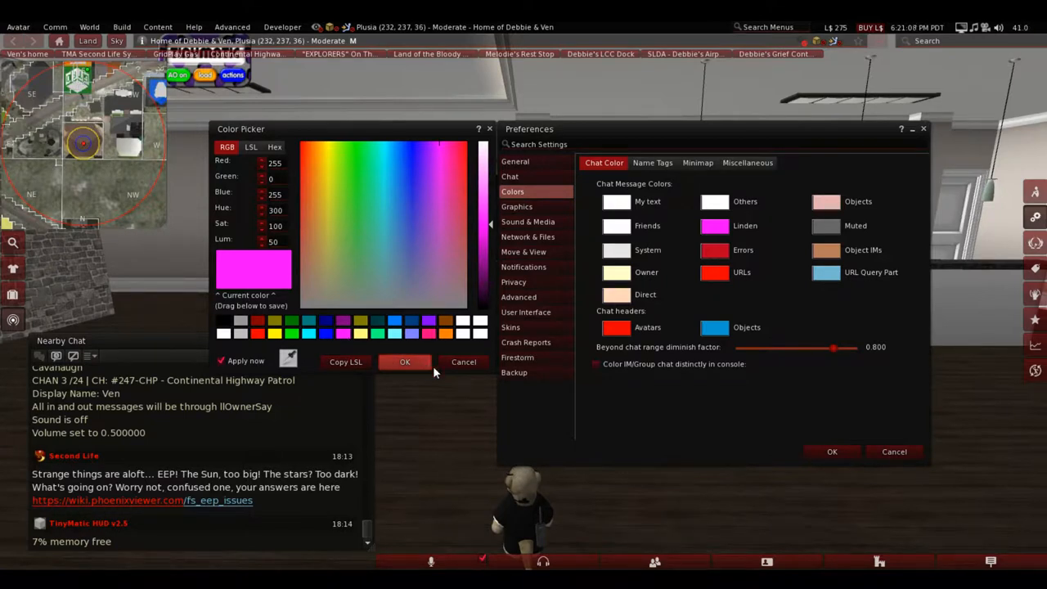
pyautogui.click(405, 361)
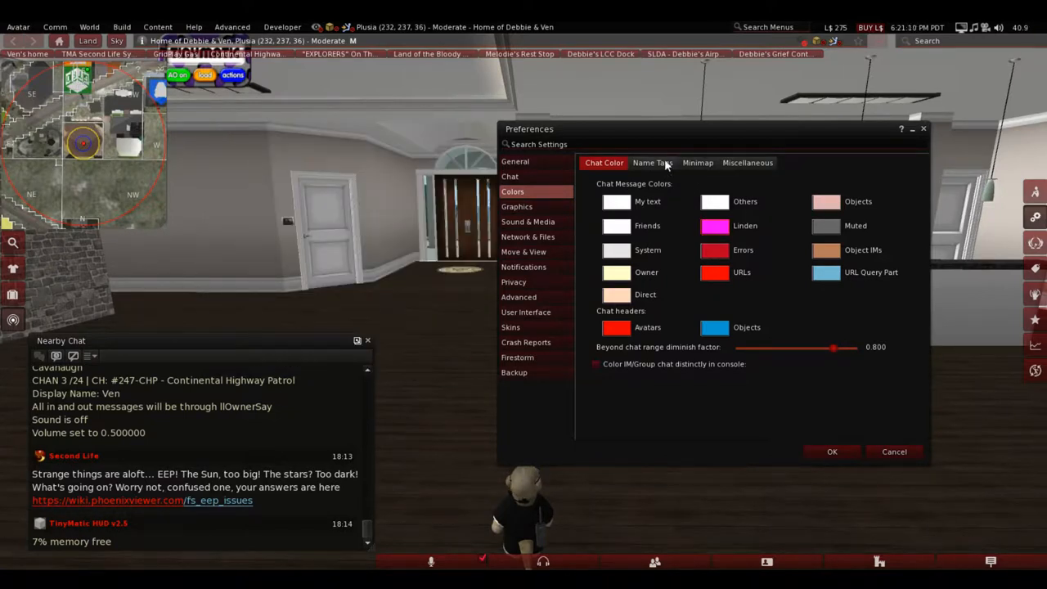
pyautogui.click(651, 162)
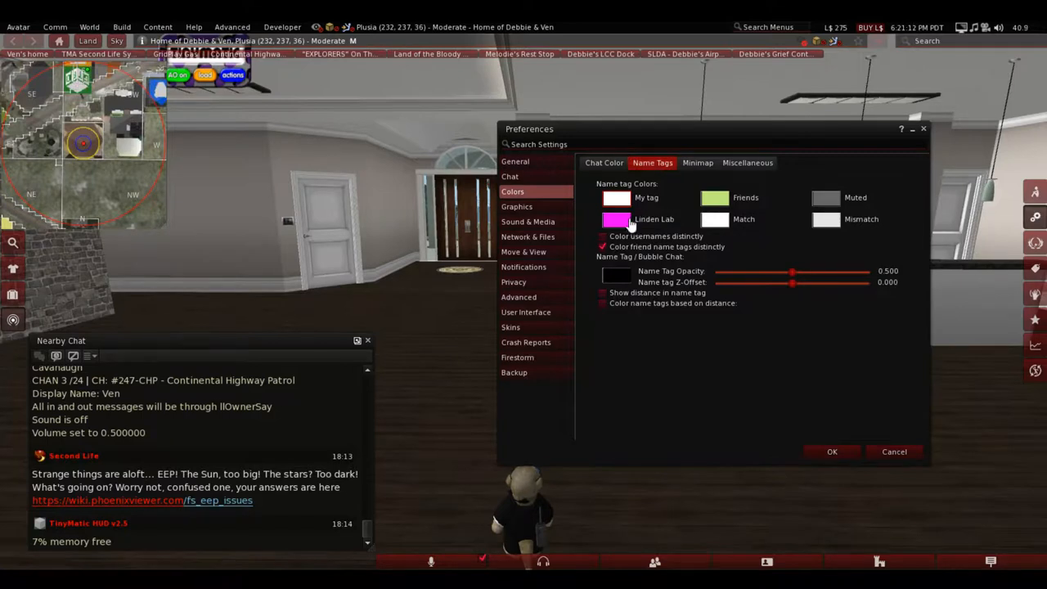
pyautogui.click(697, 162)
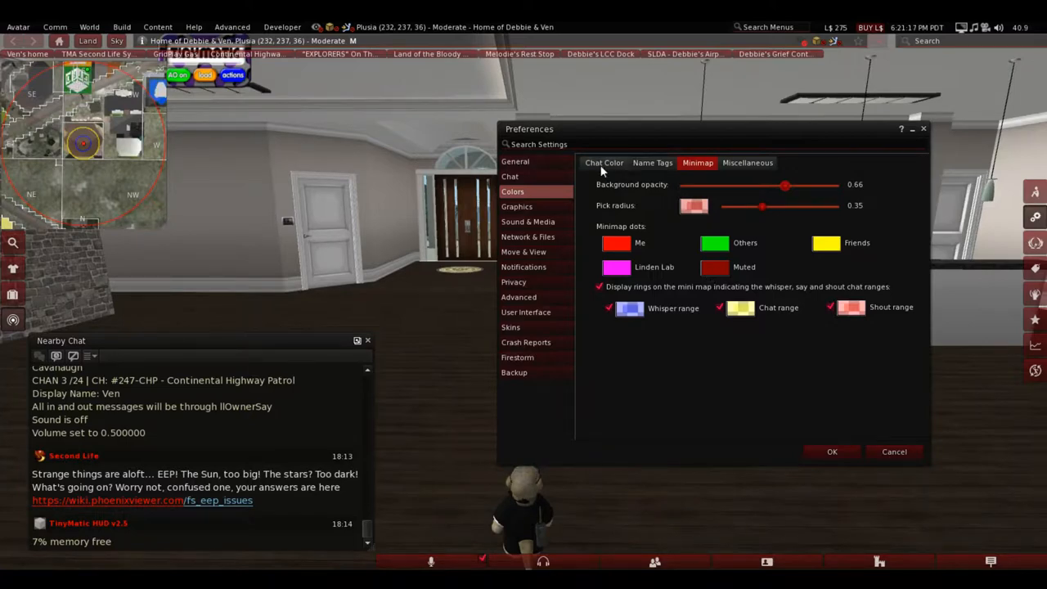
pyautogui.click(515, 162)
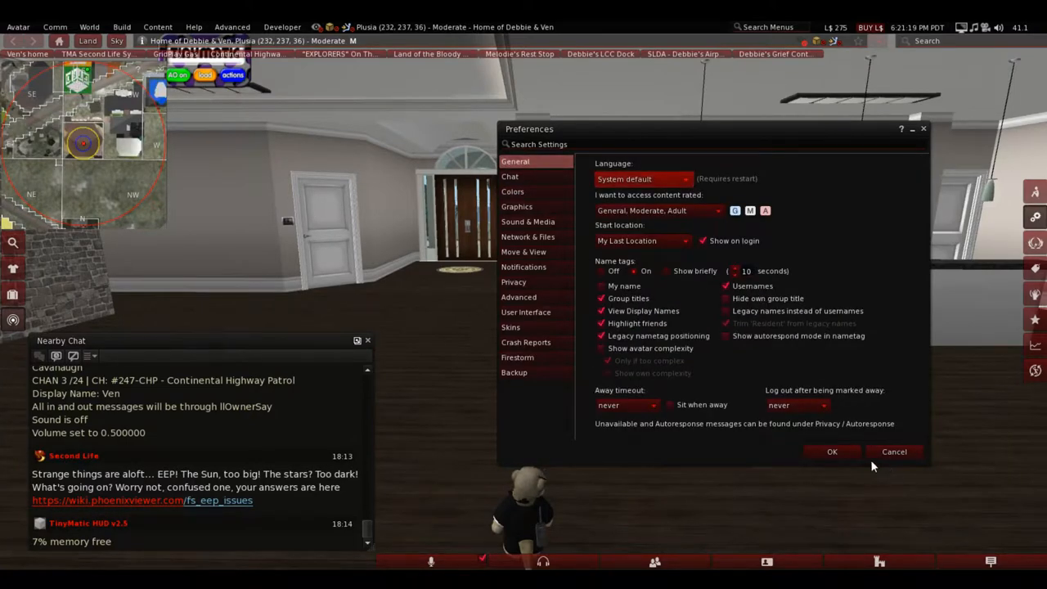
pyautogui.click(831, 452)
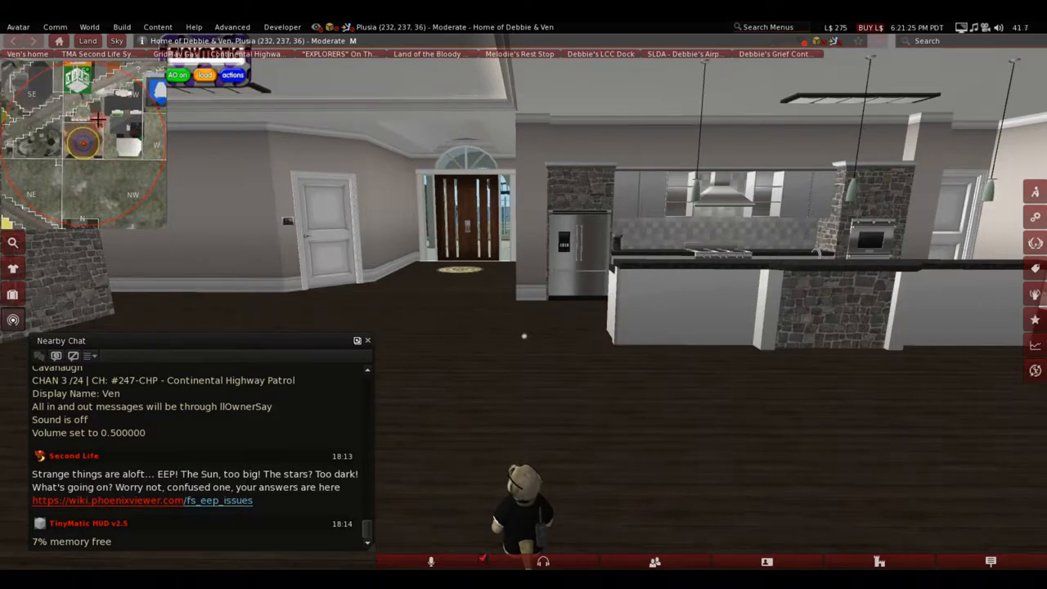
# Walk the avatar out of the house to the brick-edged path beside the building.
pyautogui.rightClick(90, 144)
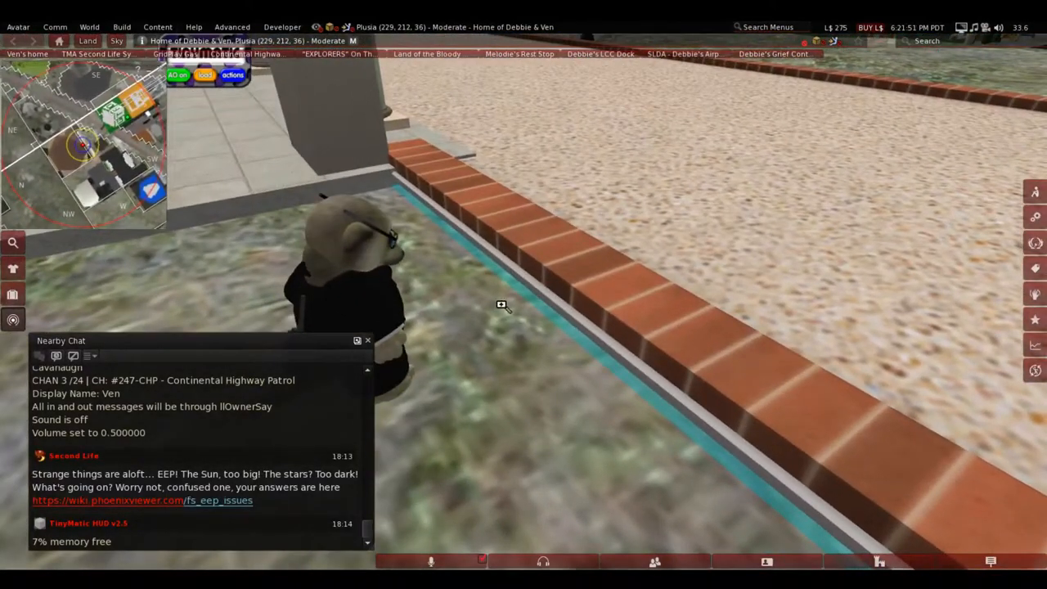
pyautogui.rightClick(500, 306)
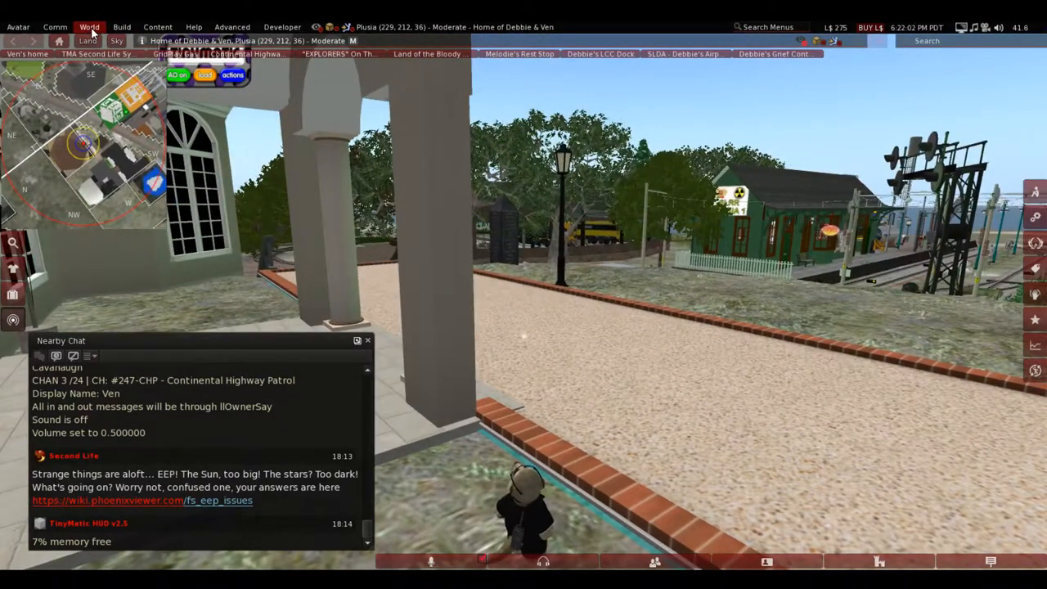
# Enable Property Lines from the World menu so parcel boundaries show on the ground.
pyautogui.click(88, 27)
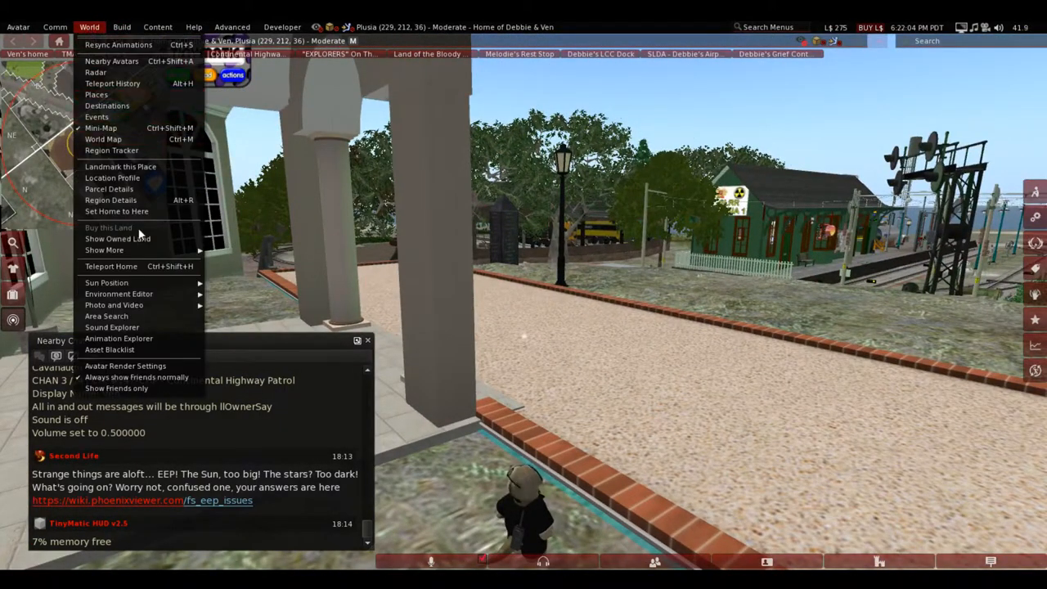
pyautogui.click(104, 249)
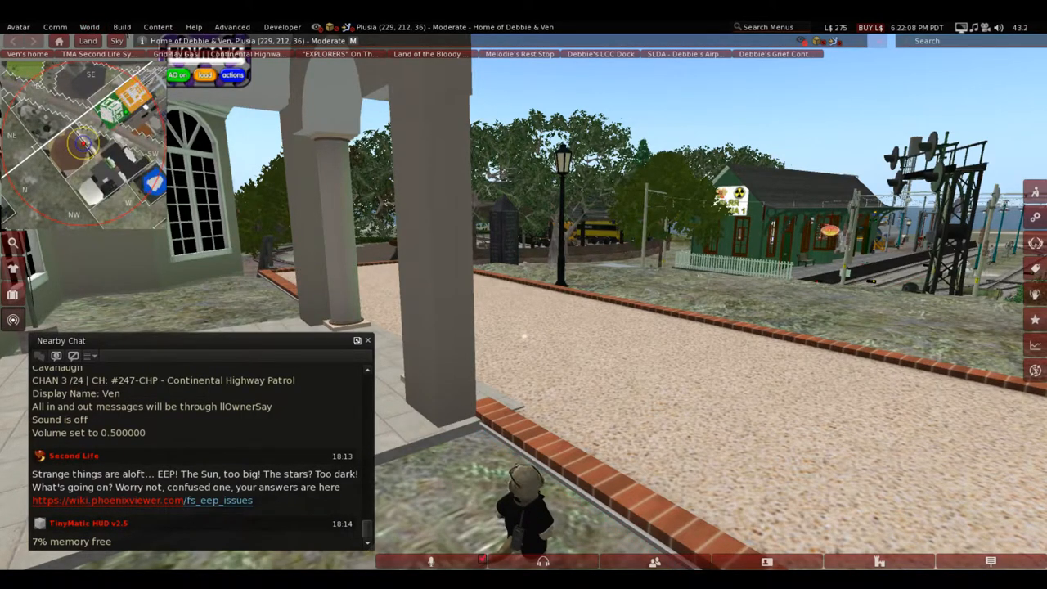
pyautogui.click(88, 27)
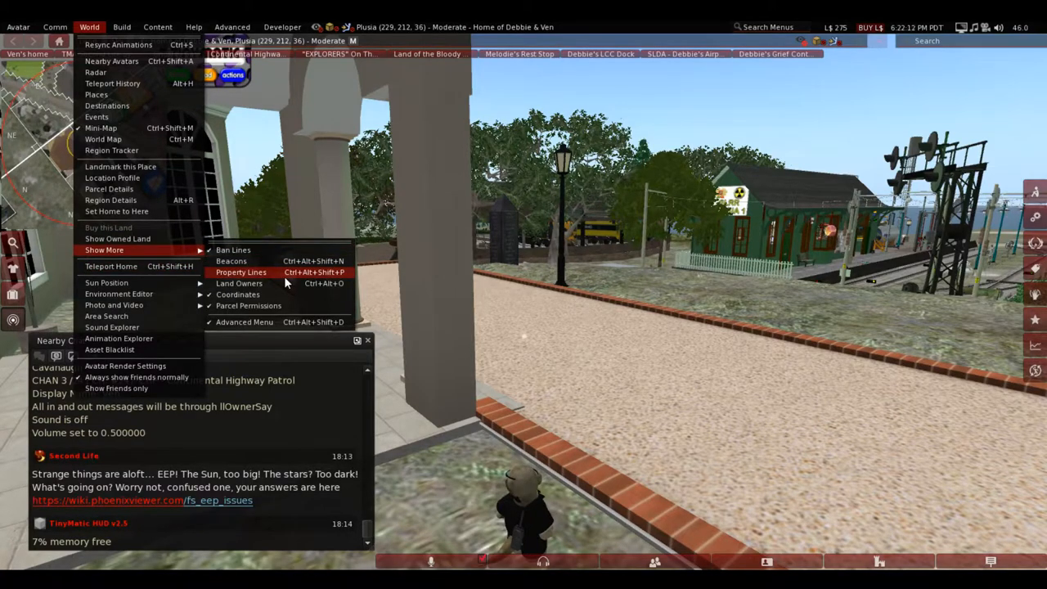
pyautogui.click(240, 272)
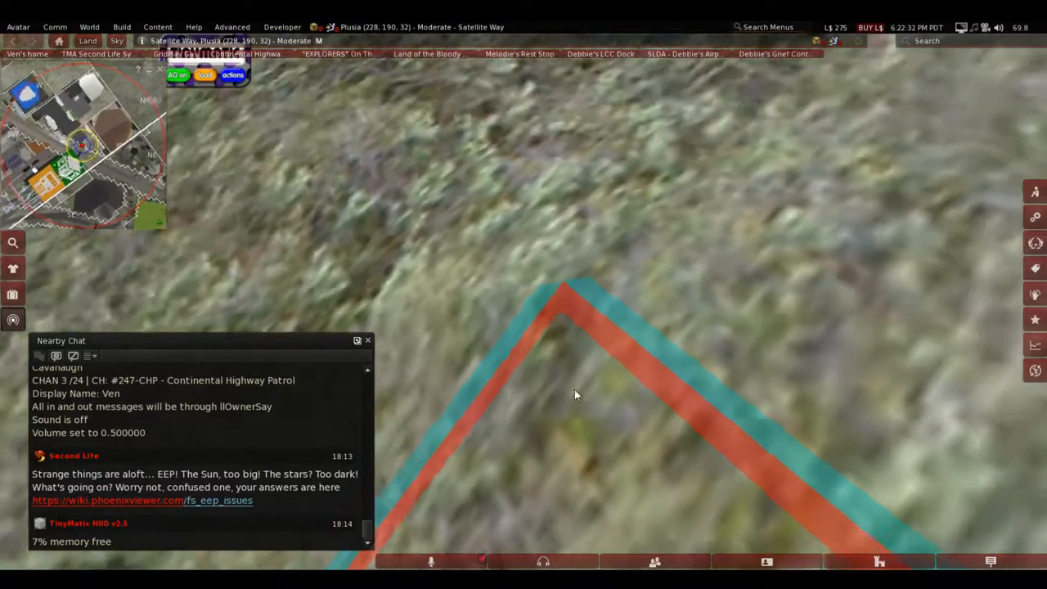
# View About Land for Satellite Way and the home parcel, then close it before teleporting to Ontario.
pyautogui.rightClick(572, 393)
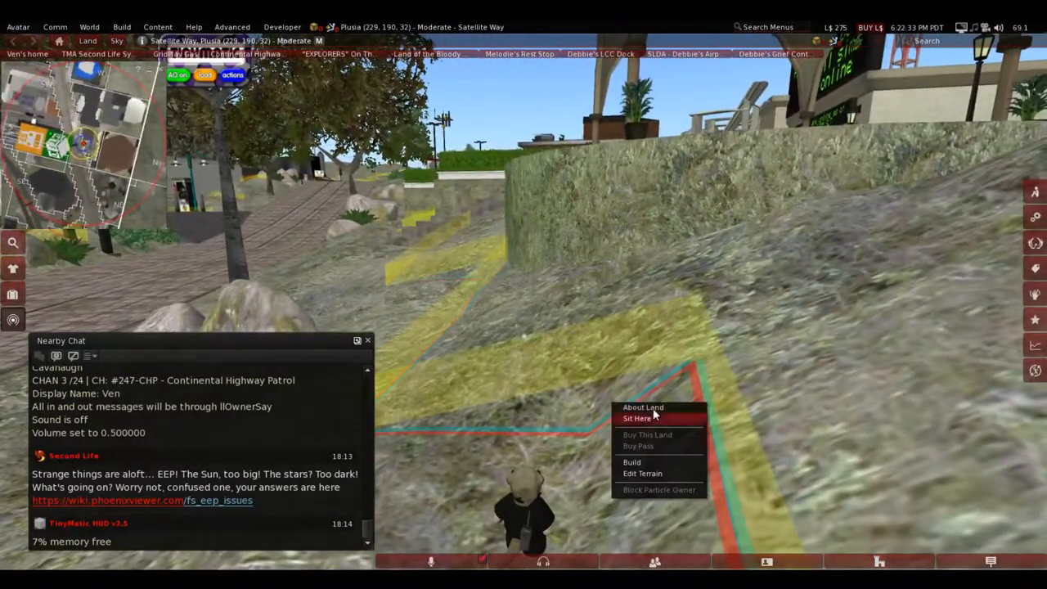
pyautogui.click(643, 407)
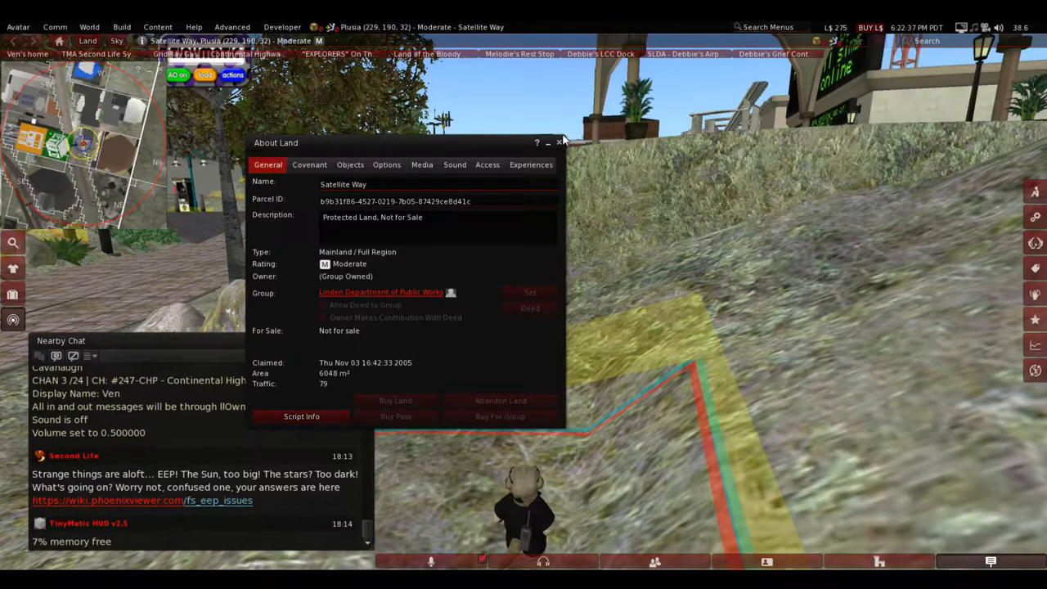
pyautogui.click(560, 143)
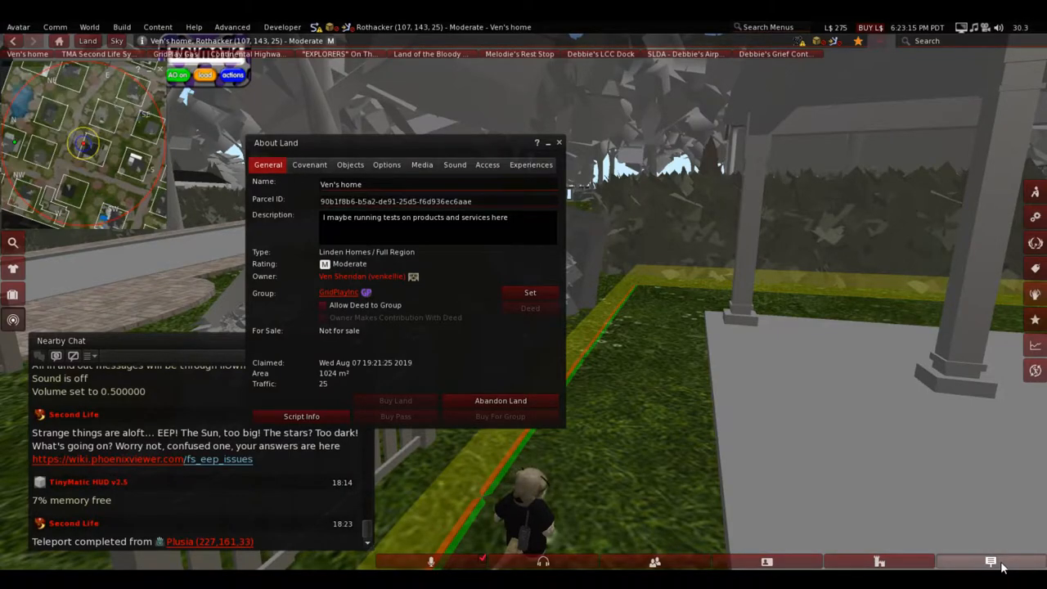
pyautogui.click(560, 143)
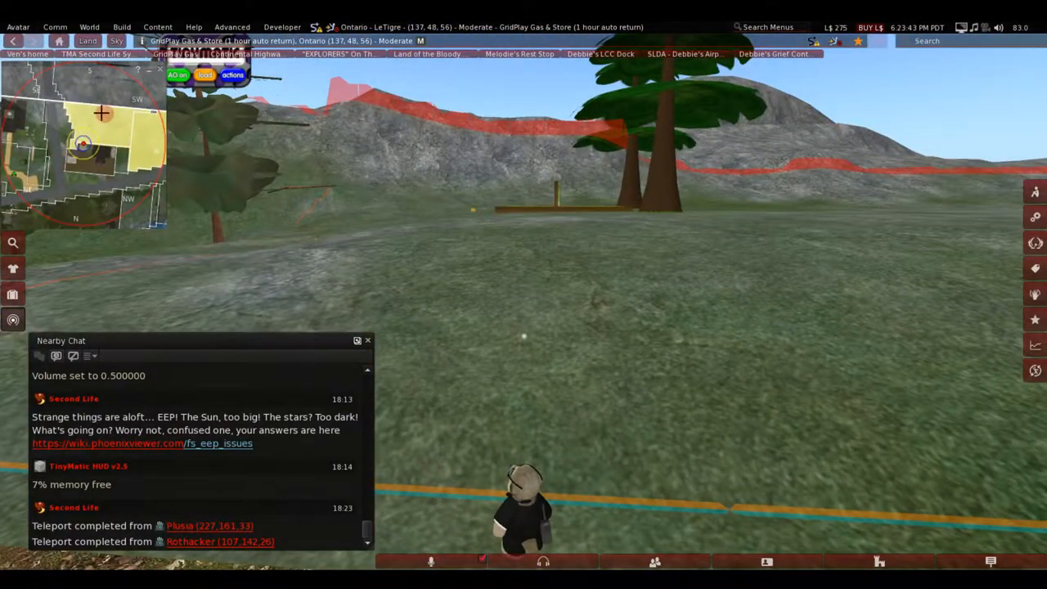
# Check About Land for the for-sale roadside parcel, then bring it up for GridPlay Gas & Store.
pyautogui.rightClick(638, 360)
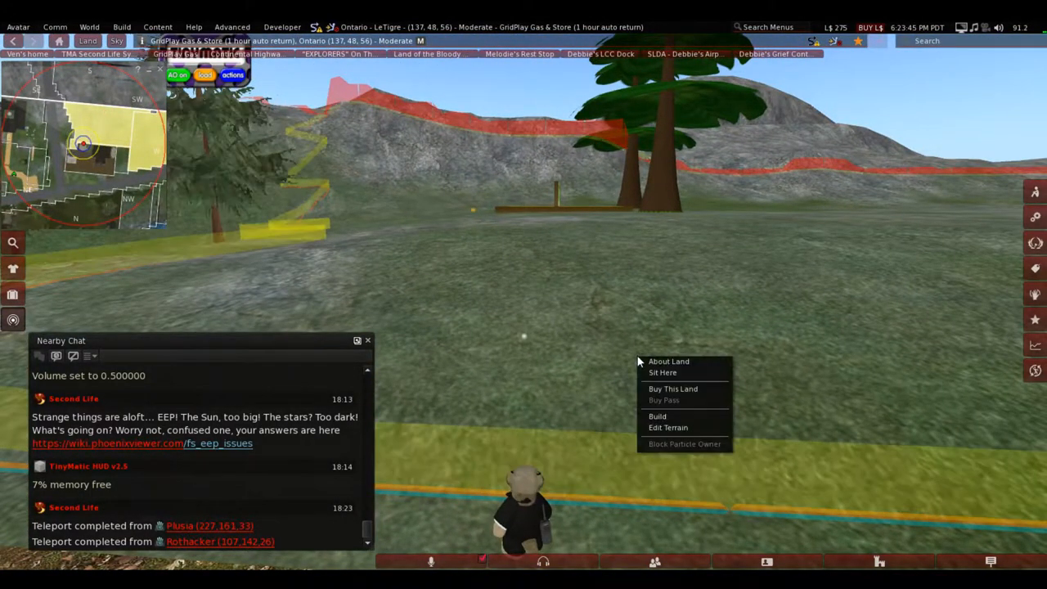
pyautogui.click(667, 361)
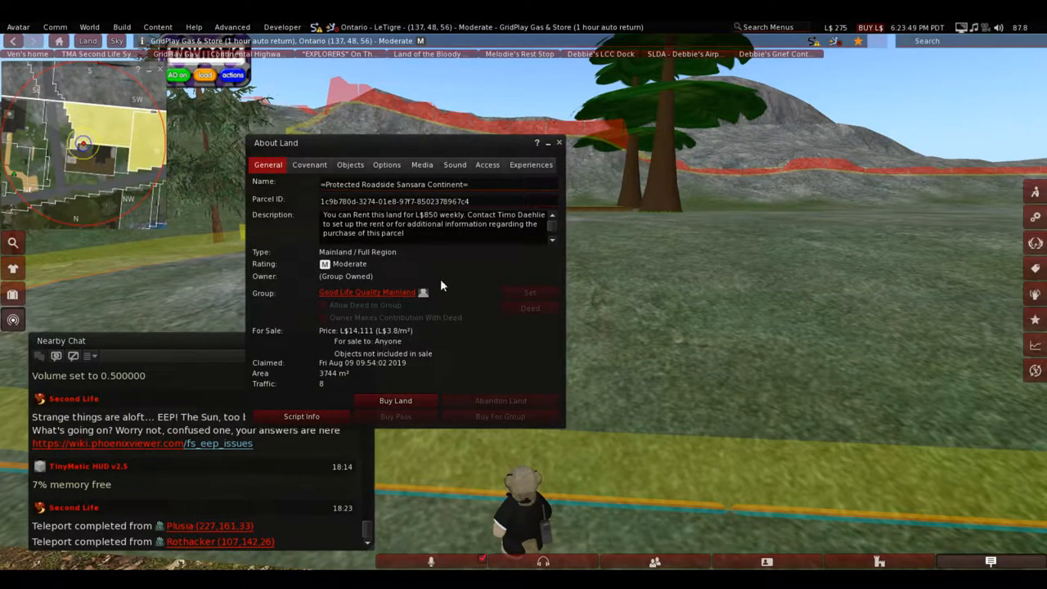
pyautogui.click(560, 142)
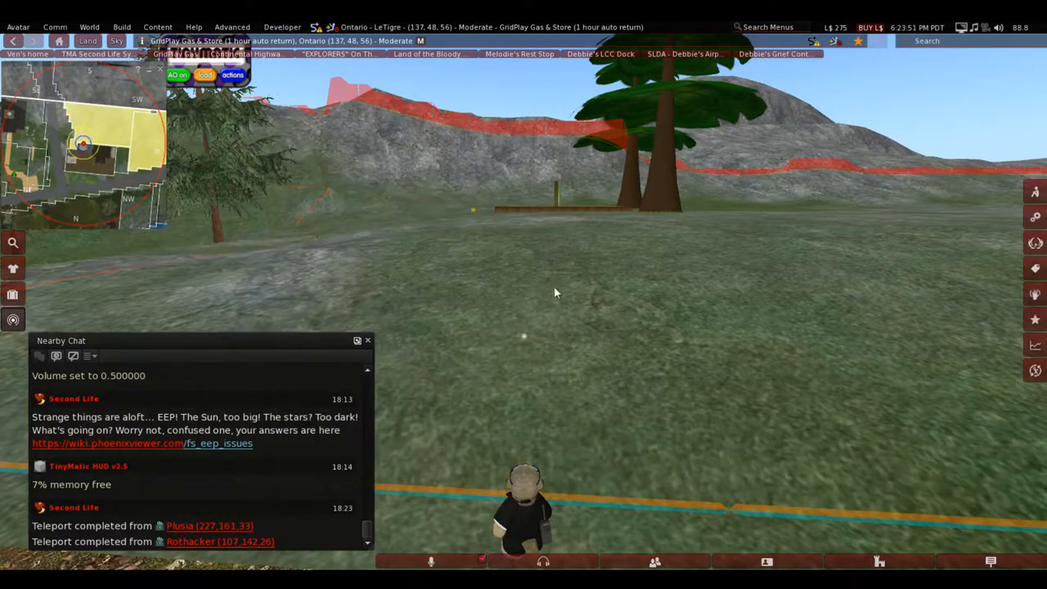
pyautogui.rightClick(556, 293)
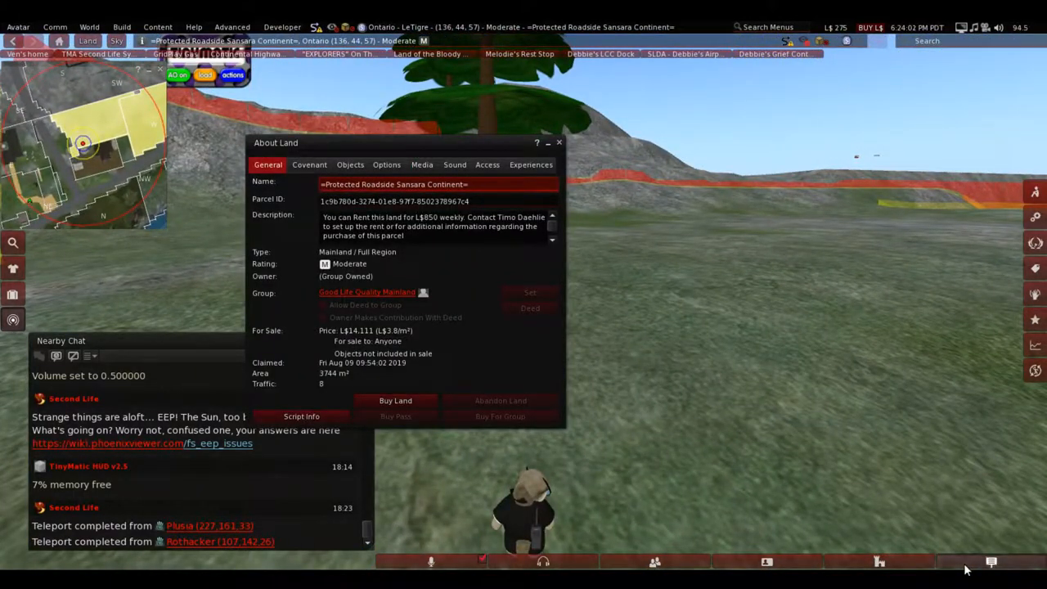
pyautogui.click(559, 142)
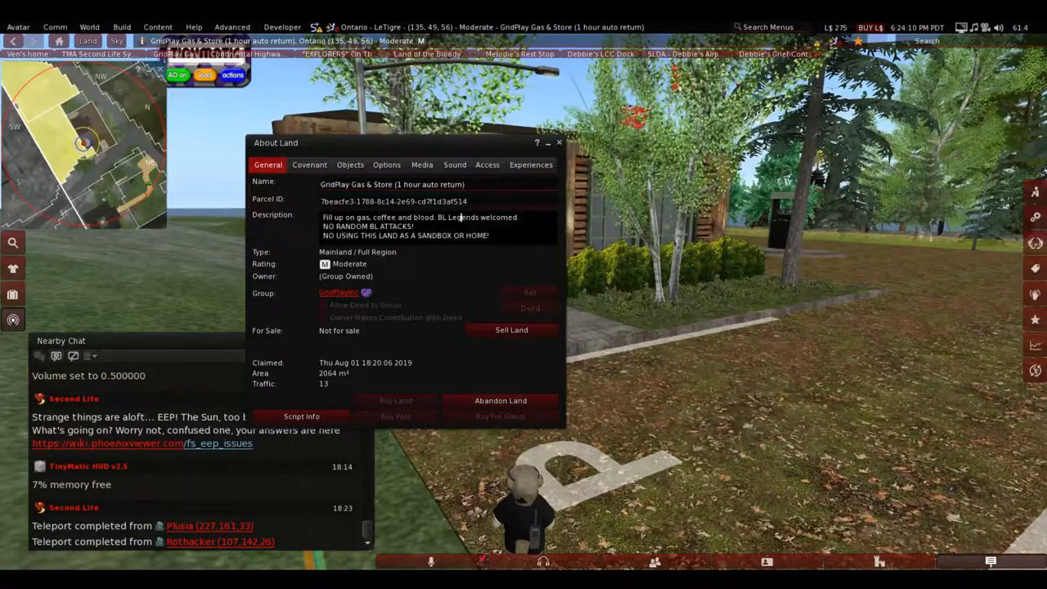
# Review the GridPlay parcel's Objects, Options and Media details.
pyautogui.click(350, 163)
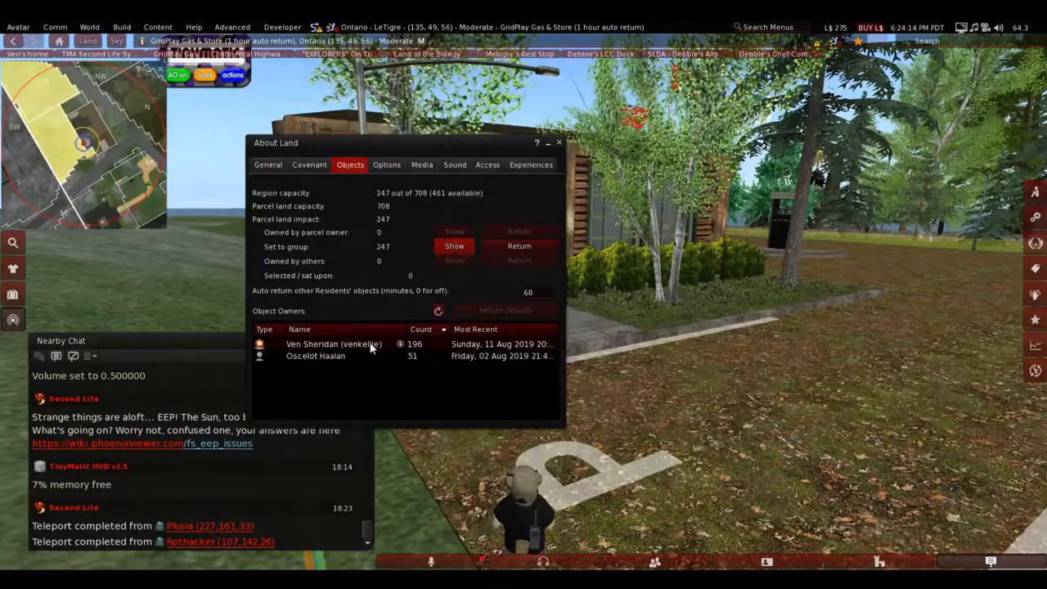
pyautogui.click(386, 164)
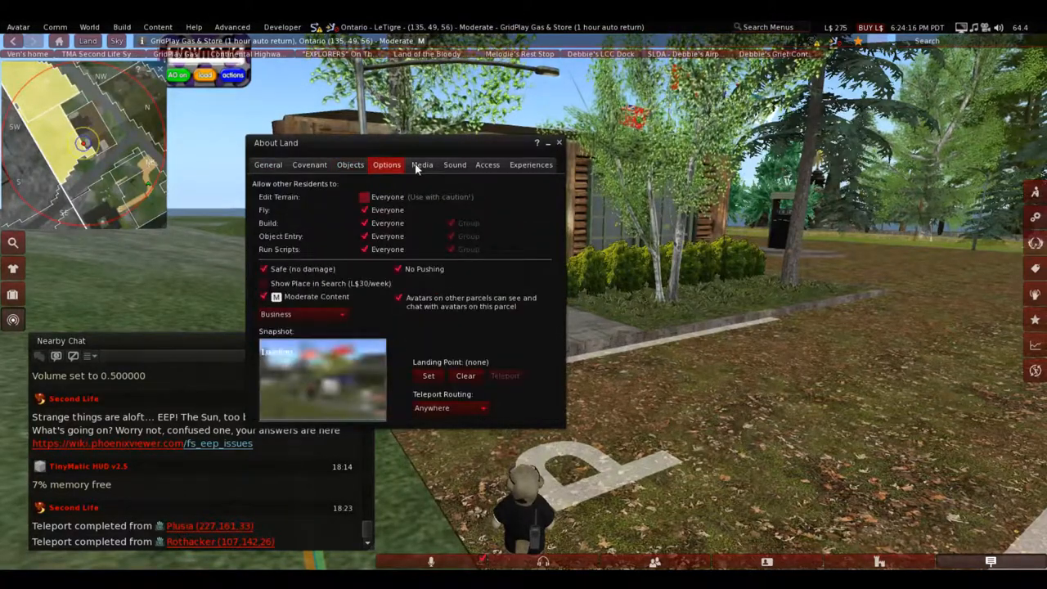
pyautogui.click(422, 164)
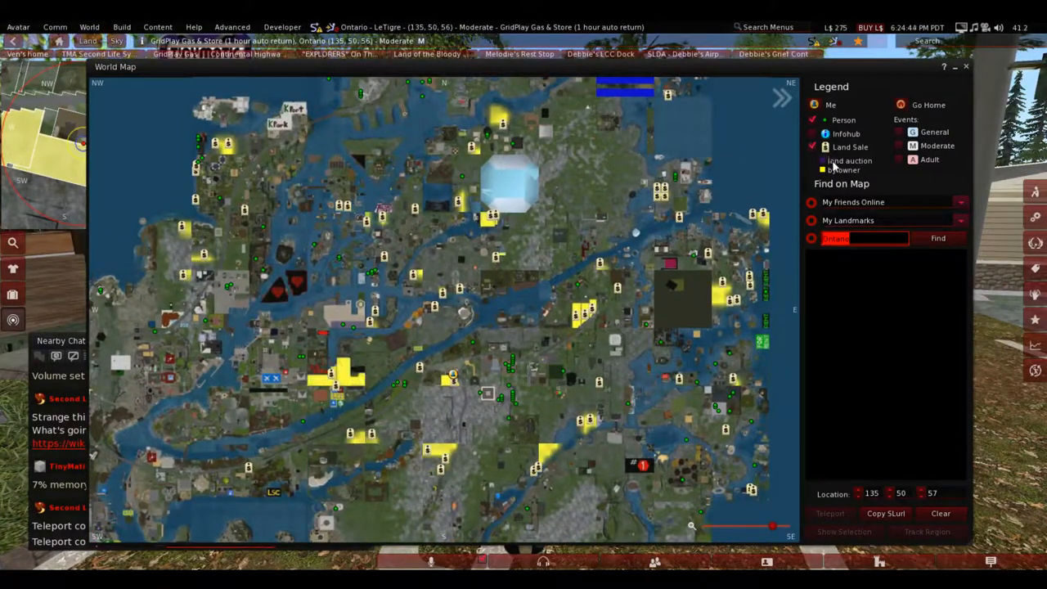
# Highlight Land Sale on the world map, zoom in on Ontario, and close the map.
pyautogui.click(813, 147)
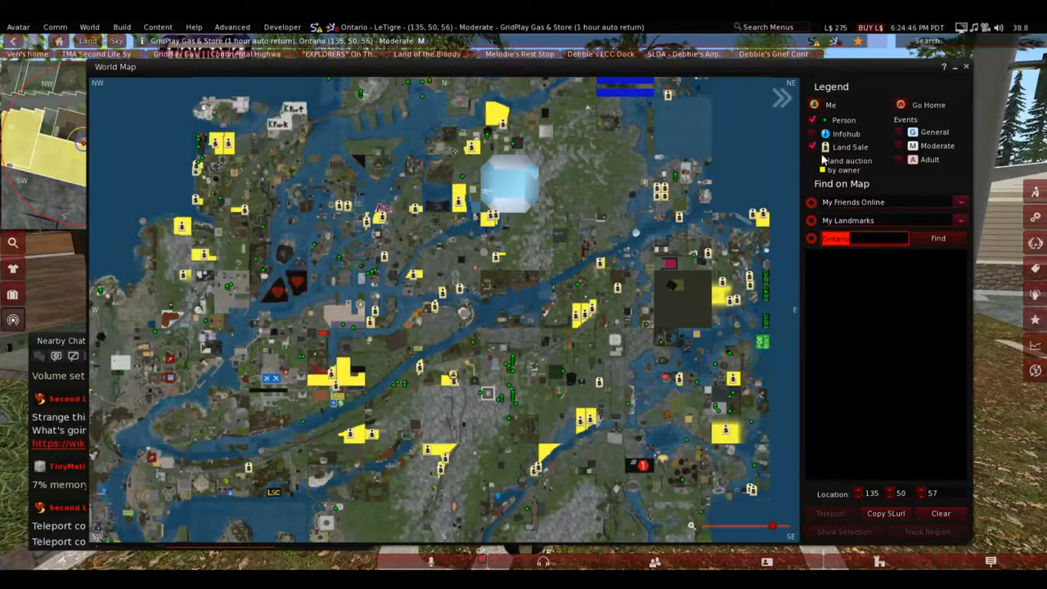
pyautogui.click(812, 147)
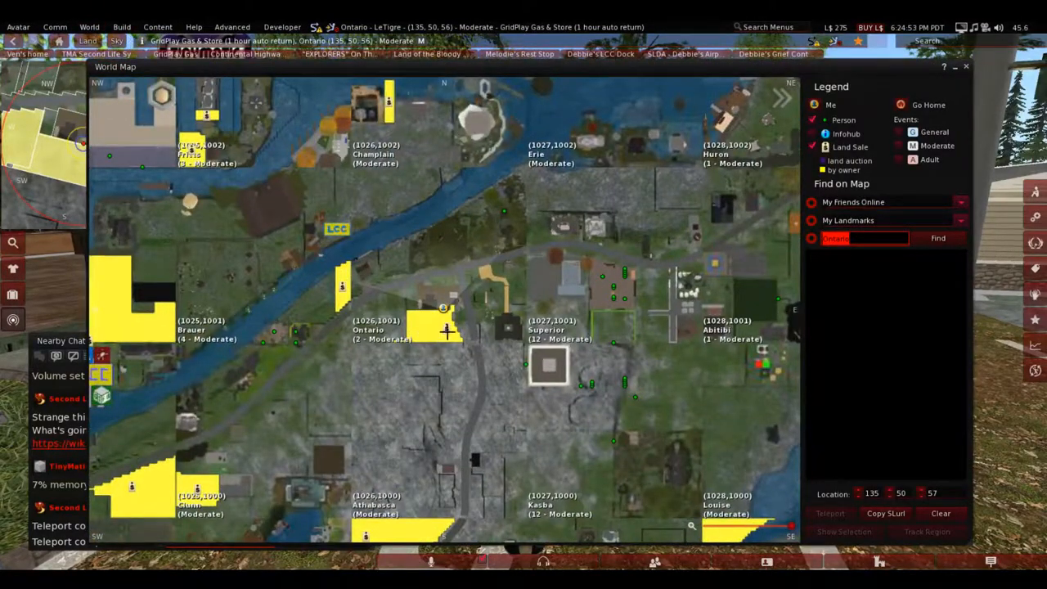
pyautogui.moveTo(445, 333)
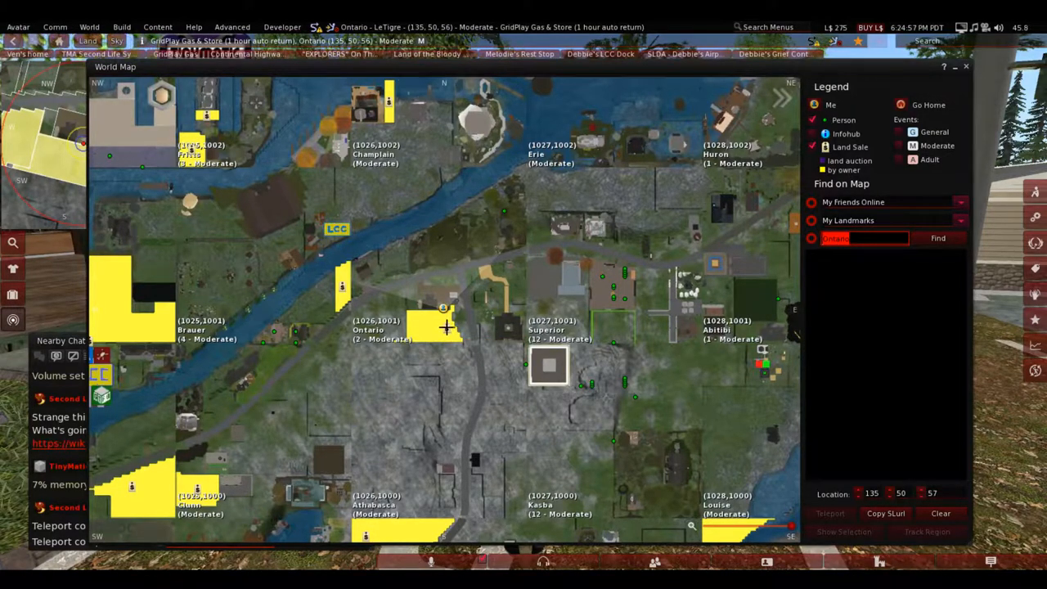
pyautogui.click(445, 328)
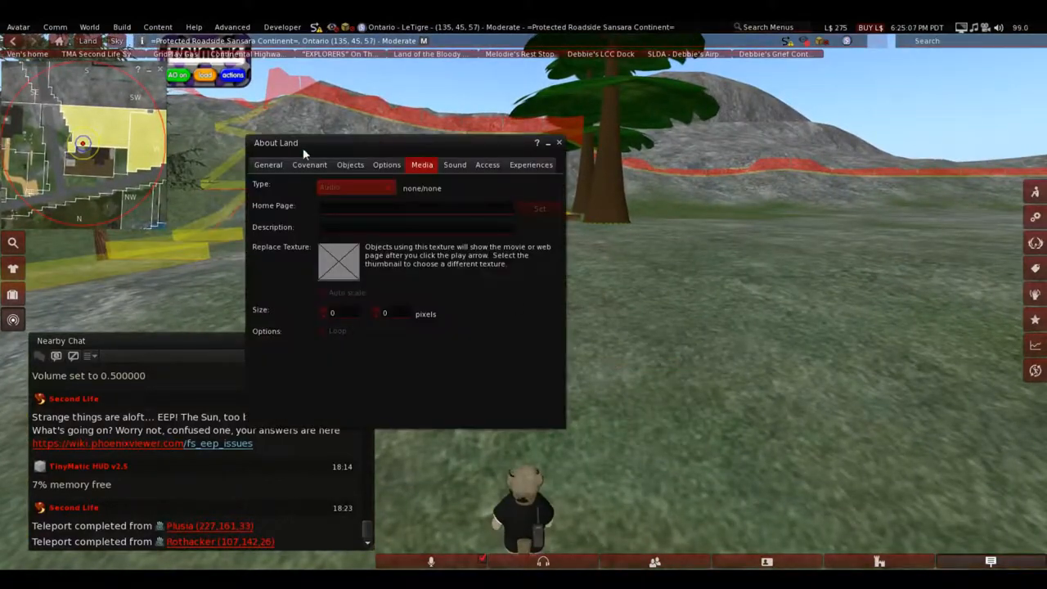
# Return to the roadside parcel's General details, then close About Land.
pyautogui.click(269, 163)
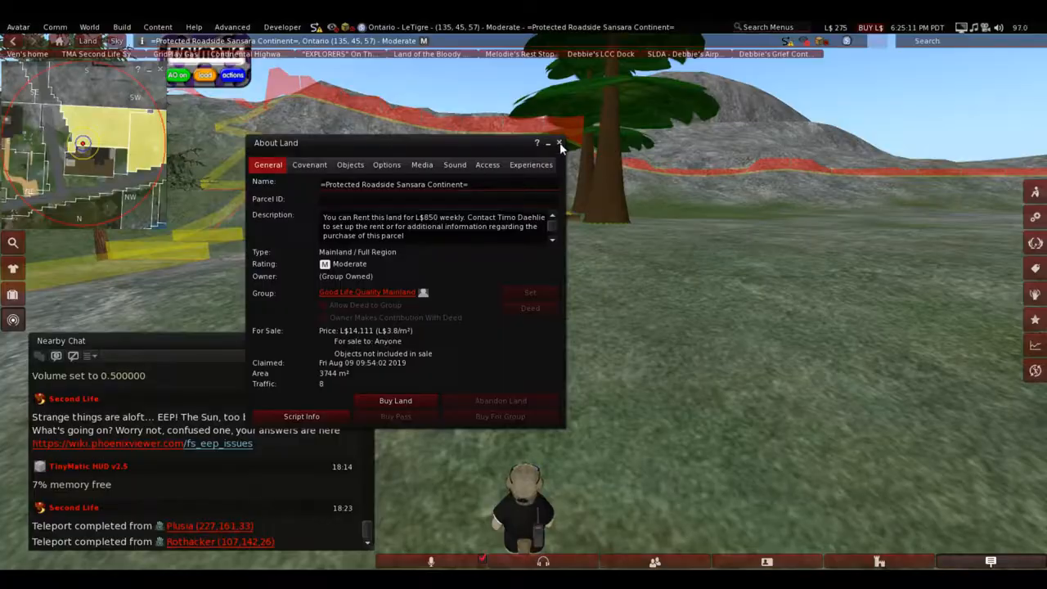
pyautogui.click(559, 142)
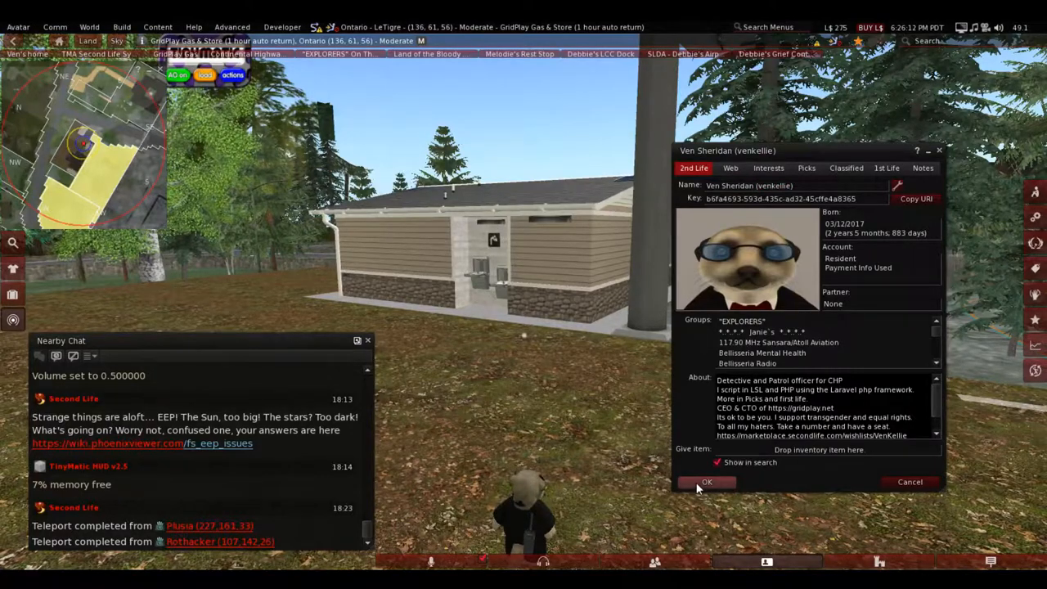
# Close the resident profile and open the animation HUD's quick shortcuts list.
pyautogui.click(707, 481)
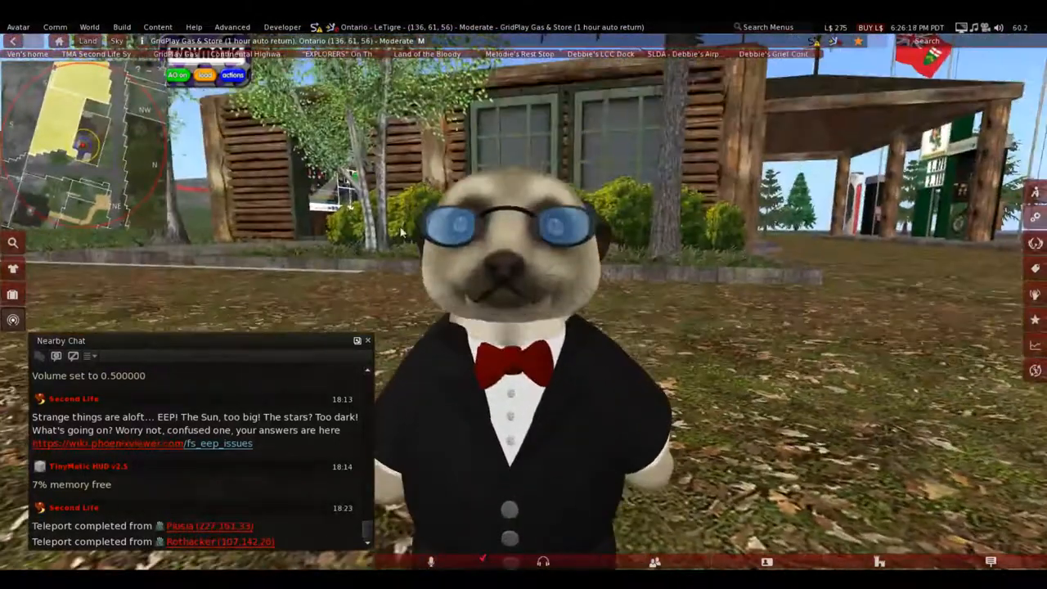
pyautogui.click(232, 75)
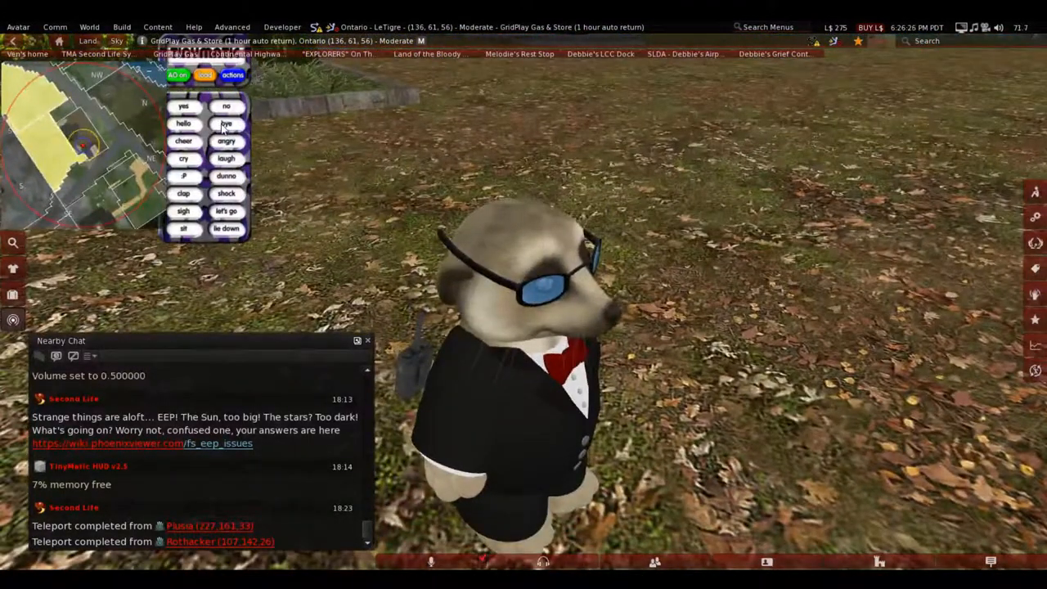
pyautogui.click(232, 75)
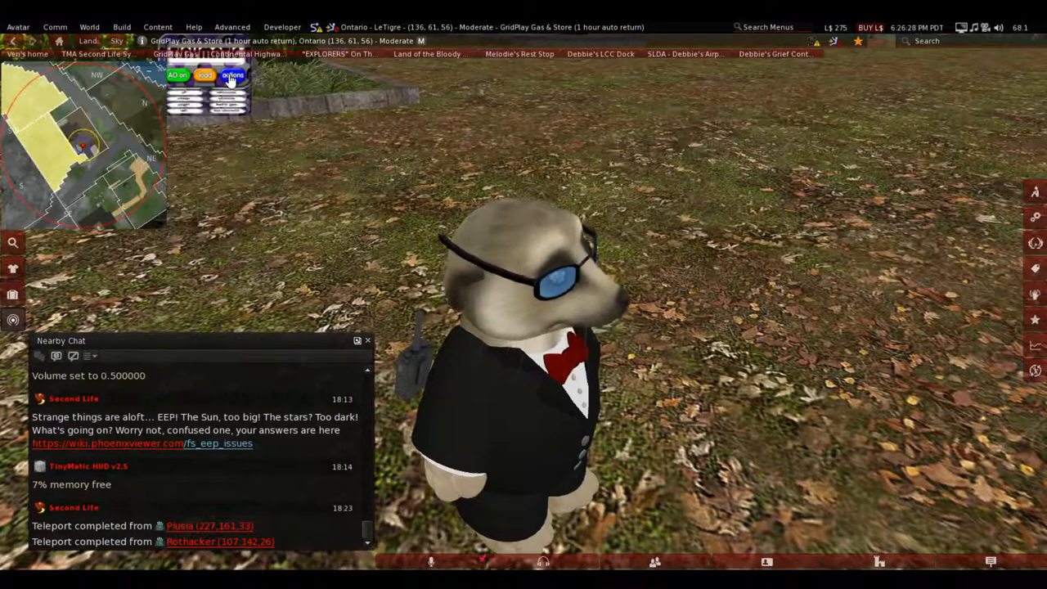
pyautogui.click(232, 75)
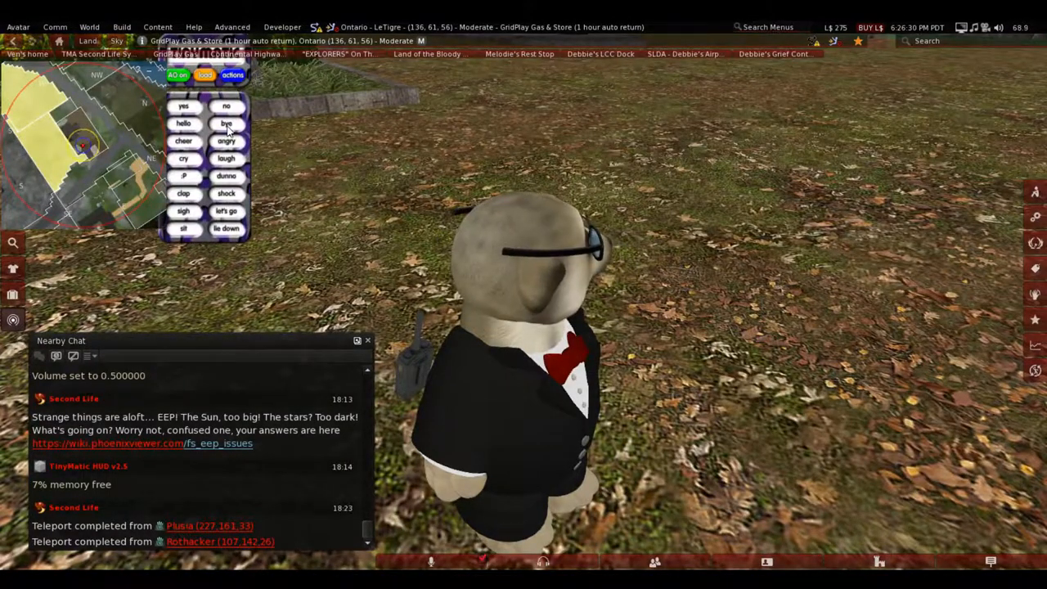